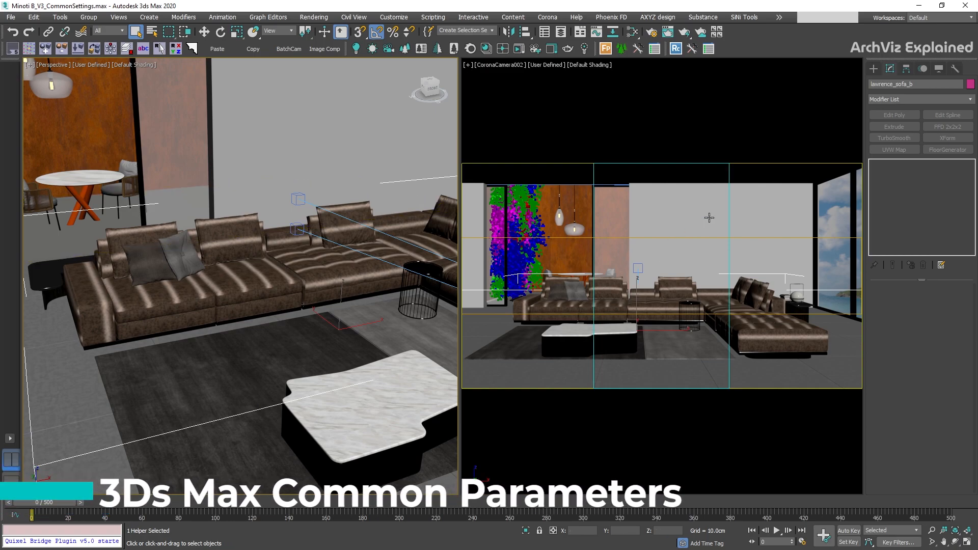
{"action": "mouse_move", "coordinate": [651, 32]}
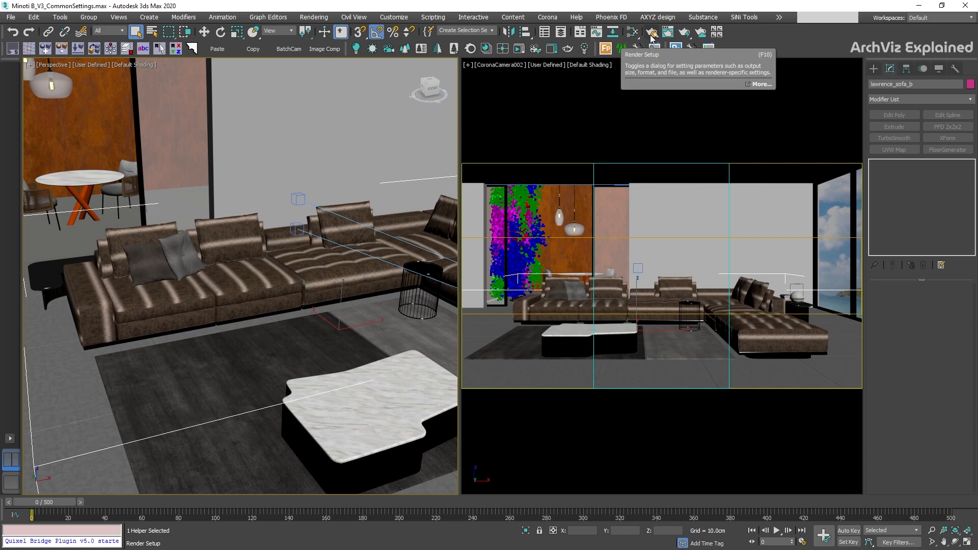
Open Render Setup for the living-room sofa scene from the main toolbar.
{"action": "left_click", "coordinate": [653, 32]}
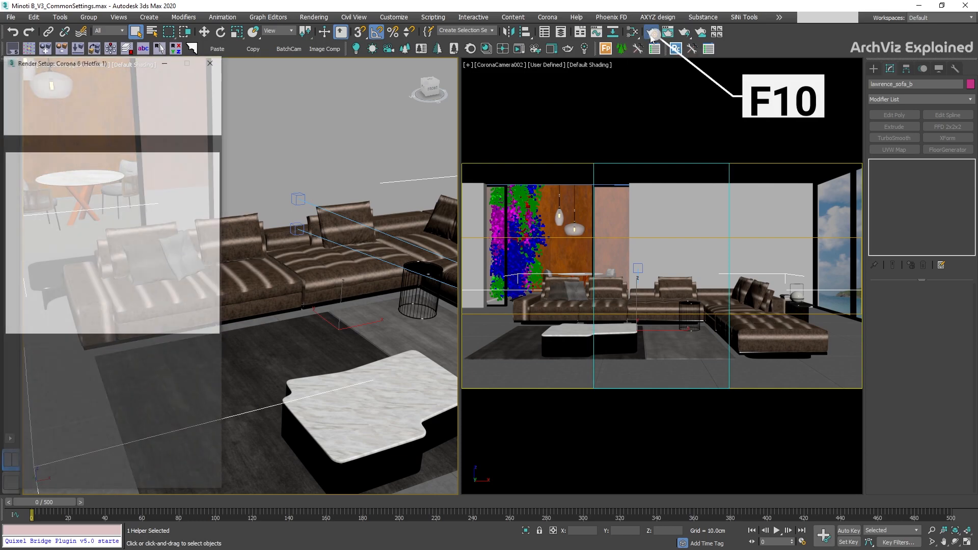
Scrub the timeline to frame 9 and back, then choose Active Time Segment (0–500).
{"action": "left_click", "coordinate": [653, 33]}
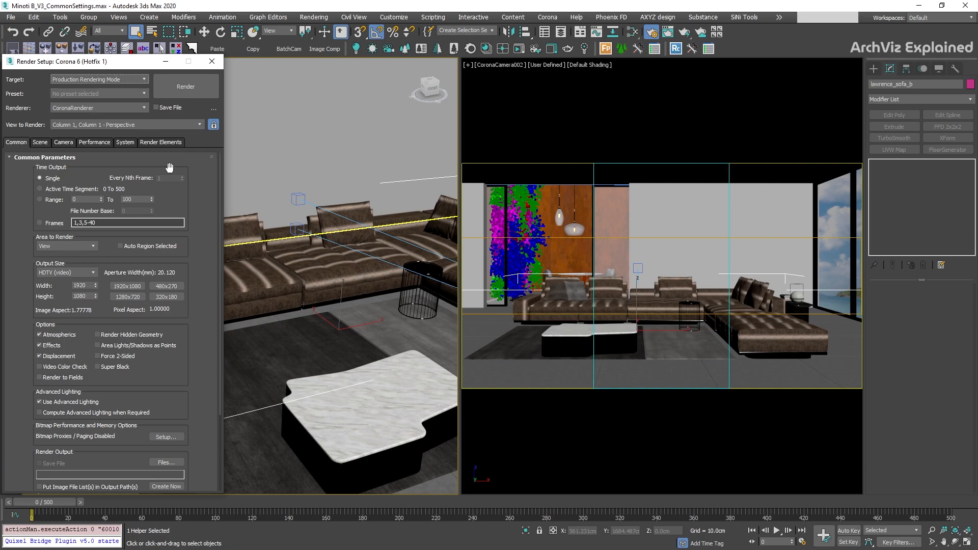
{"action": "mouse_move", "coordinate": [85, 180]}
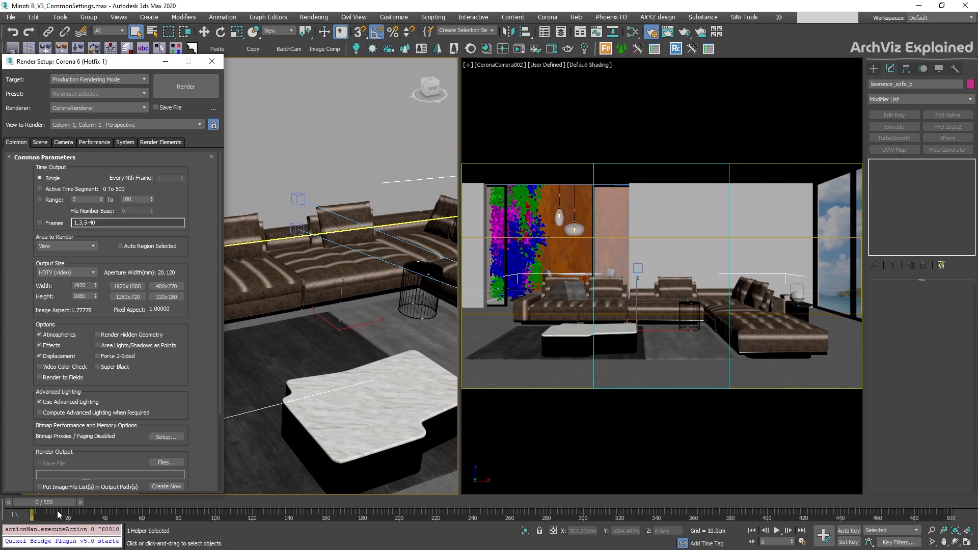
{"action": "left_click_drag", "start_coordinate": [35, 514], "coordinate": [69, 515]}
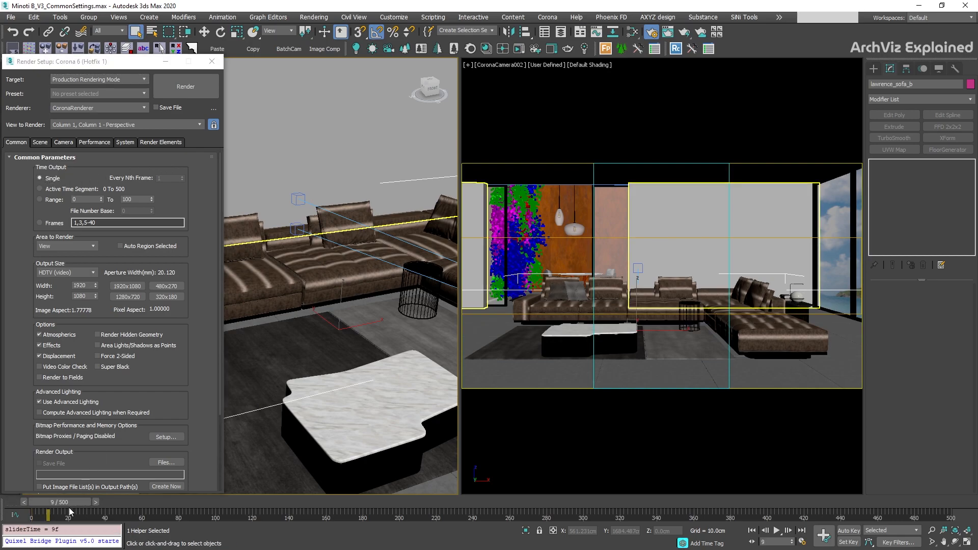
{"action": "left_click_drag", "start_coordinate": [70, 501], "coordinate": [28, 501]}
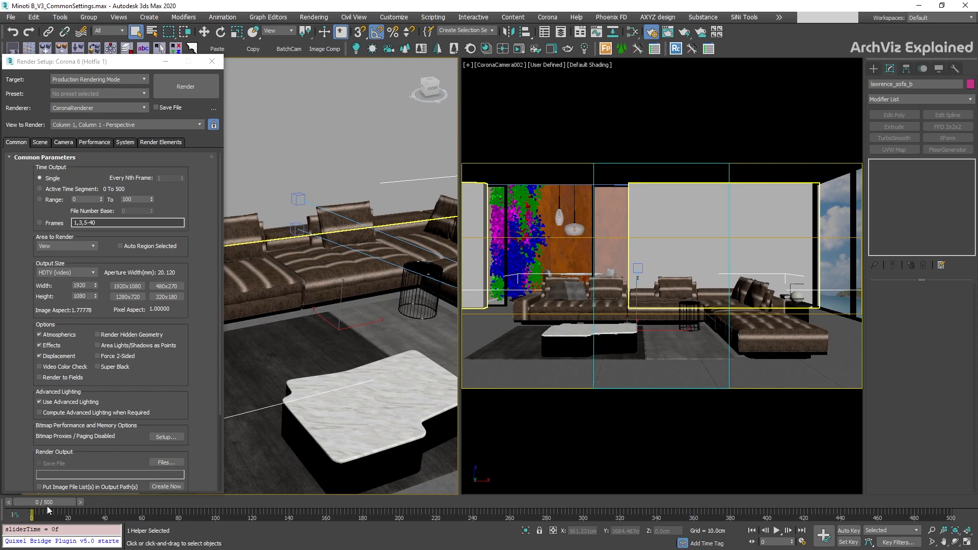
{"action": "left_click", "coordinate": [41, 189]}
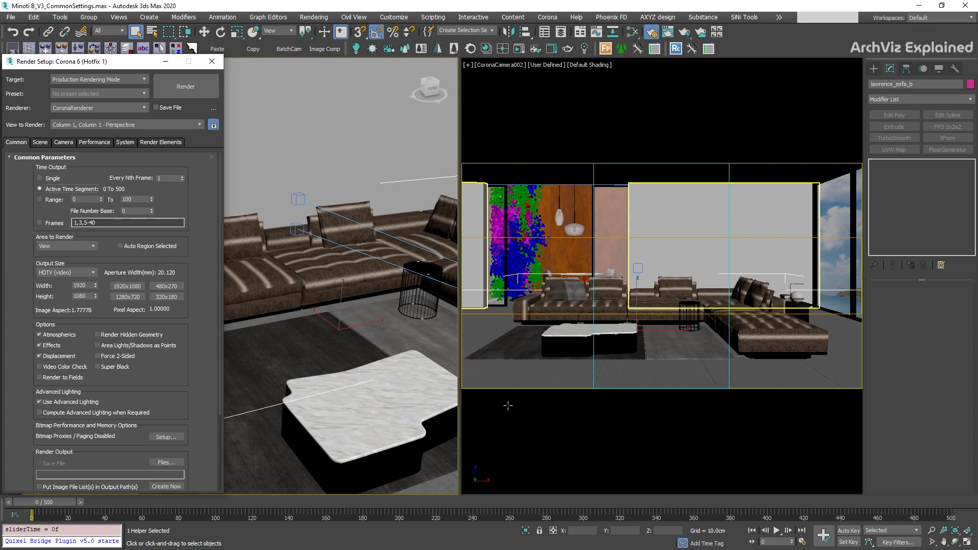
{"action": "mouse_move", "coordinate": [803, 536]}
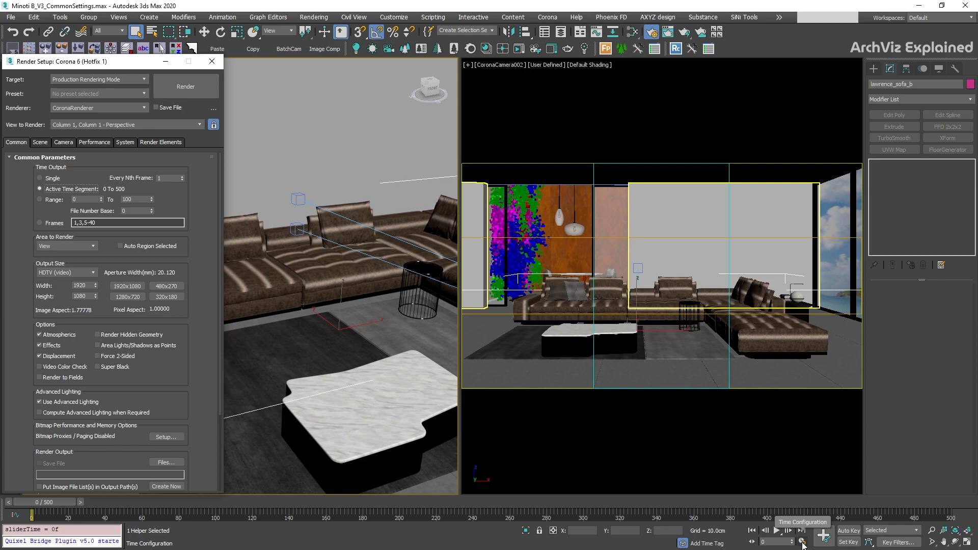
Set the animation End Time to 250 in Time Configuration.
{"action": "left_click", "coordinate": [803, 531]}
{"action": "type", "text": "250"}
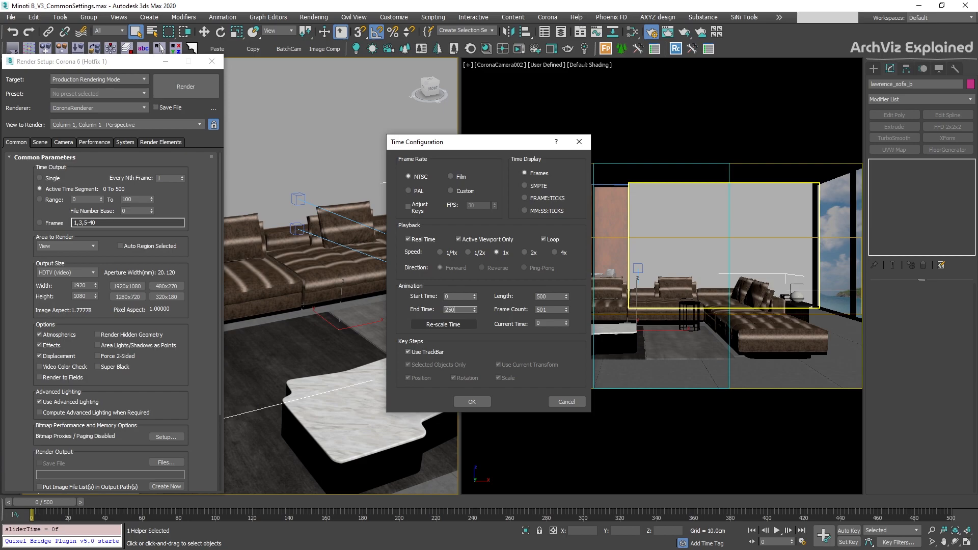
{"action": "left_click", "coordinate": [471, 401]}
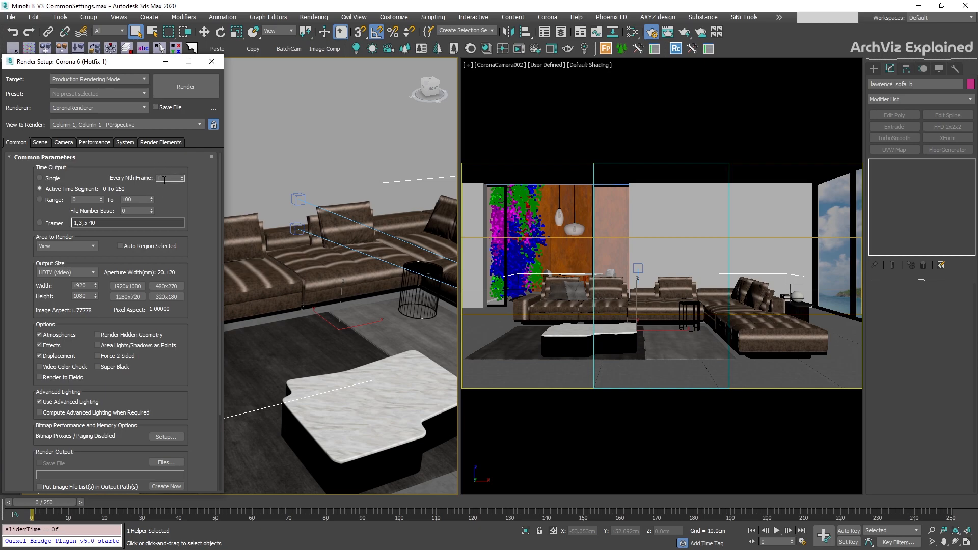
Try Every Nth Frame 5 and Range, then set custom Frames to 1,2,3,5-40.
{"action": "type", "text": "5"}
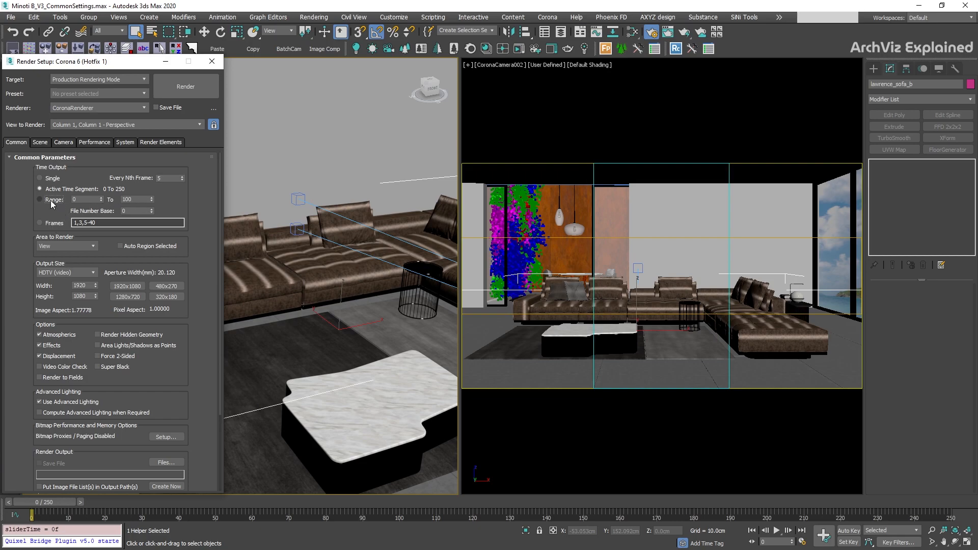
{"action": "left_click", "coordinate": [41, 200]}
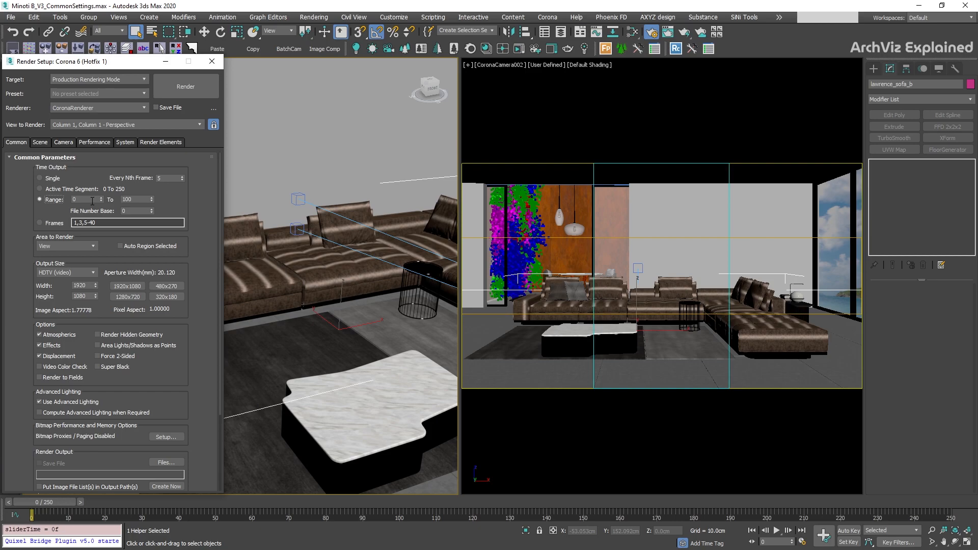
{"action": "left_click", "coordinate": [133, 199]}
{"action": "type", "text": ",2"}
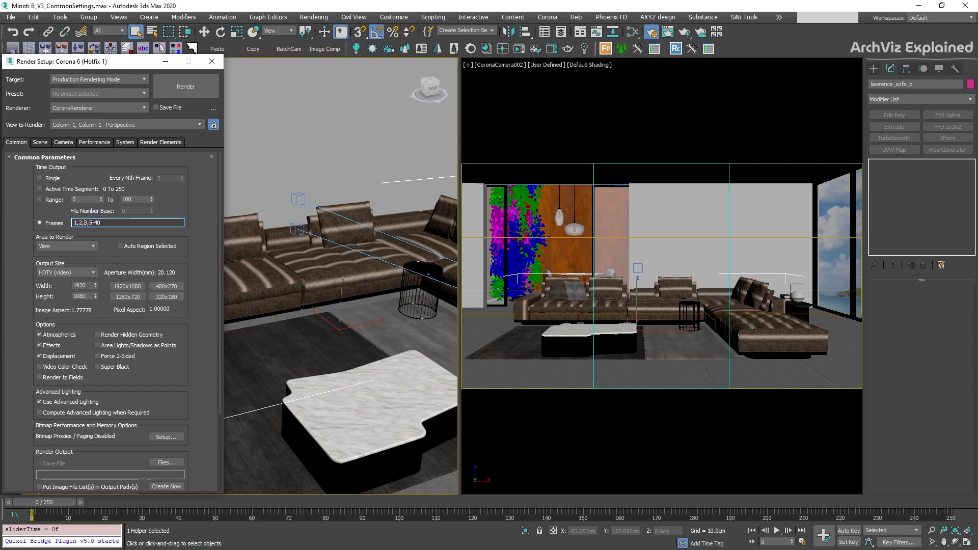
{"action": "left_click", "coordinate": [41, 178]}
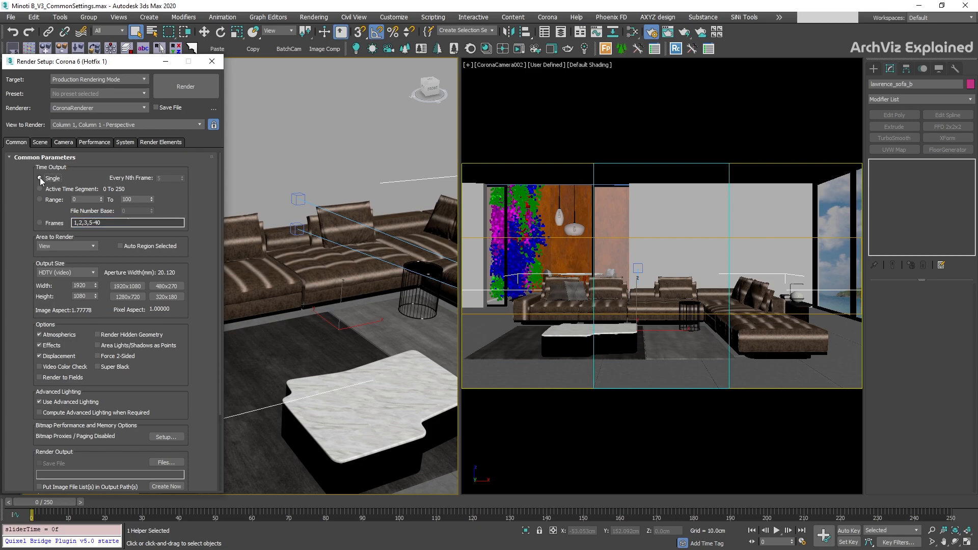
Render a single frame, then render with Area to Render set to Selected.
{"action": "left_click", "coordinate": [41, 178]}
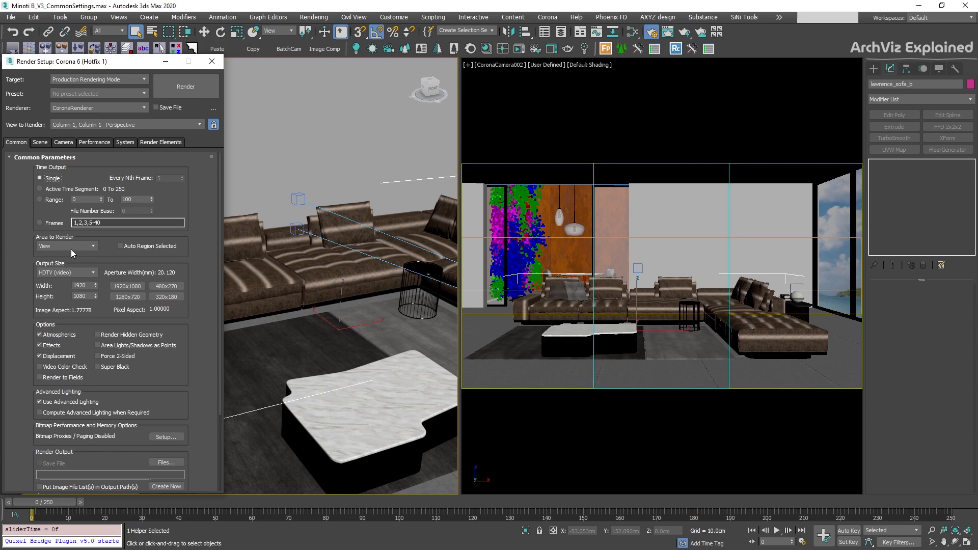
{"action": "left_click", "coordinate": [186, 86]}
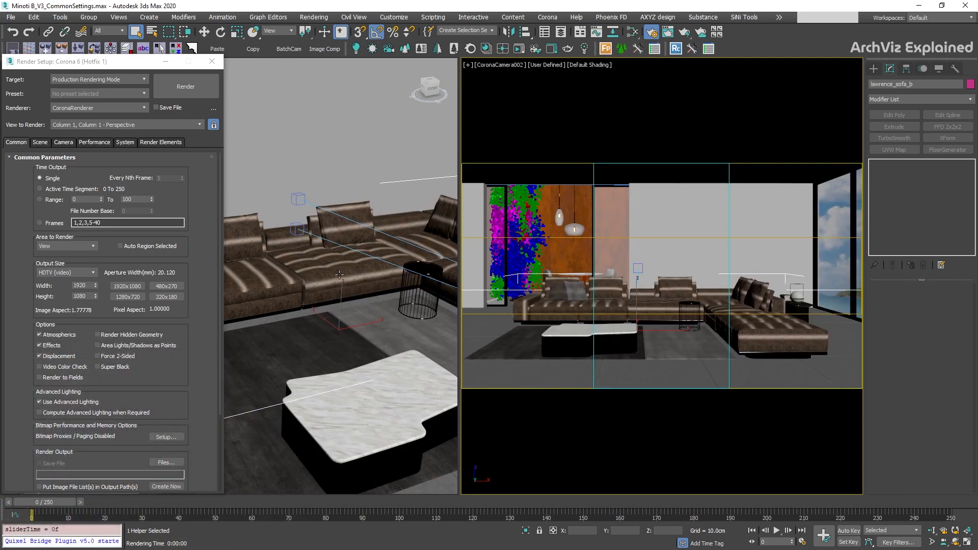
{"action": "left_click", "coordinate": [65, 245]}
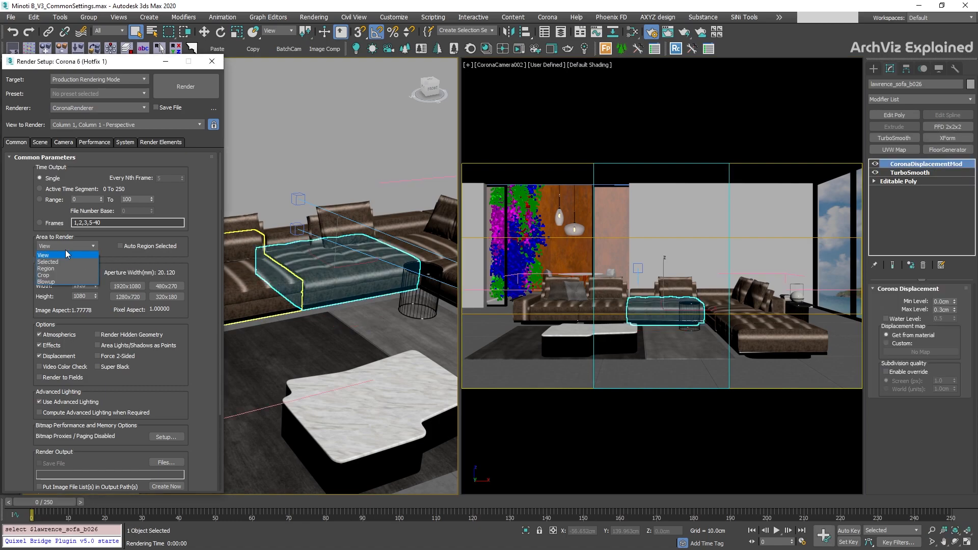
{"action": "left_click", "coordinate": [66, 255]}
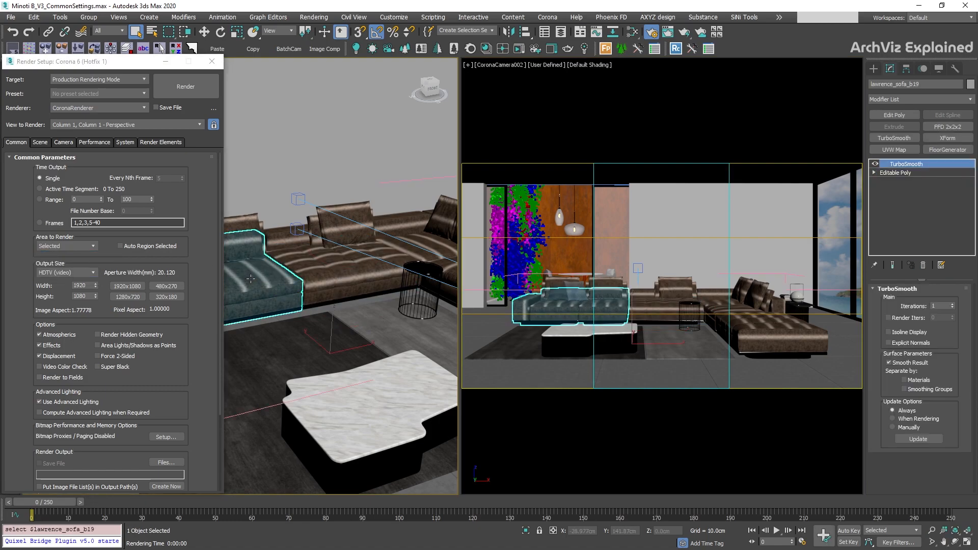
{"action": "left_click", "coordinate": [186, 86]}
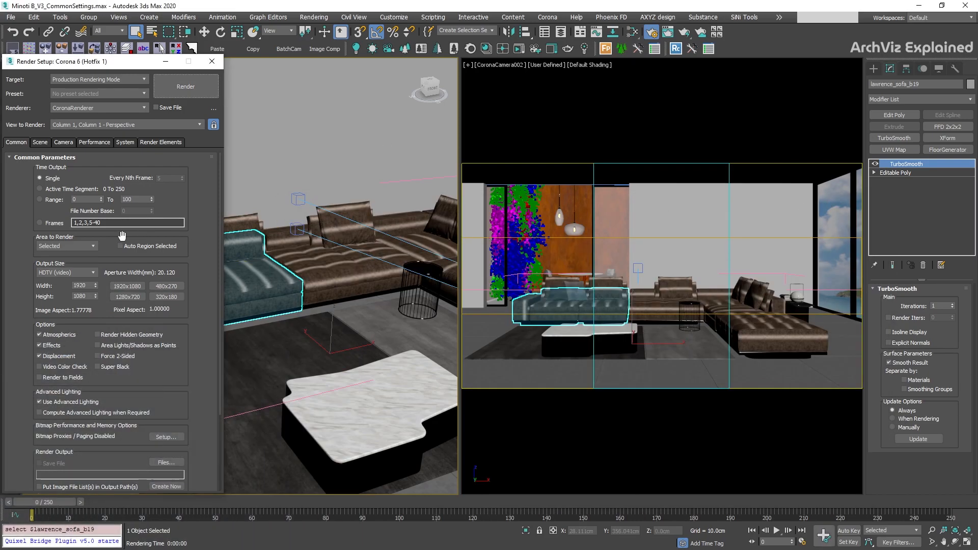
Set Area to Render to Region and render the marked region.
{"action": "left_click", "coordinate": [66, 245]}
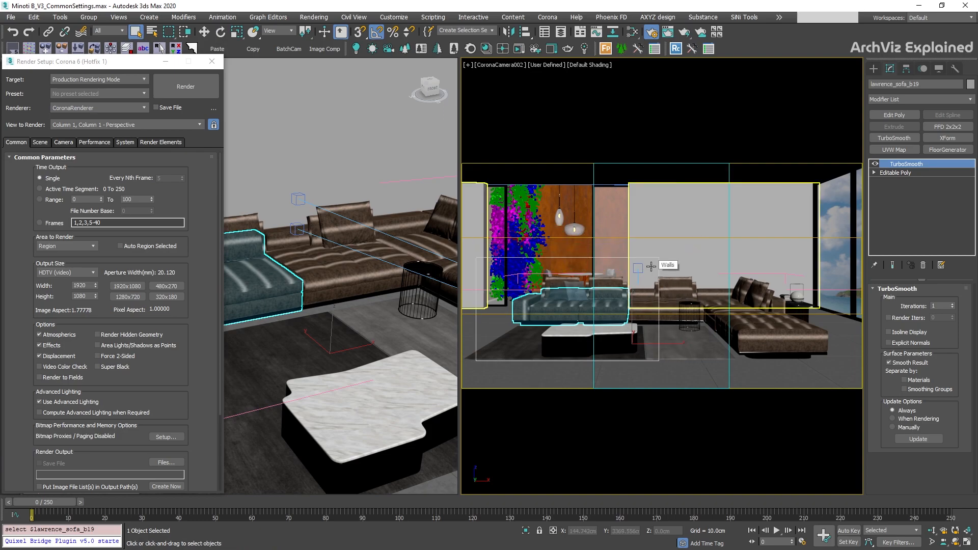
{"action": "left_click", "coordinate": [64, 245]}
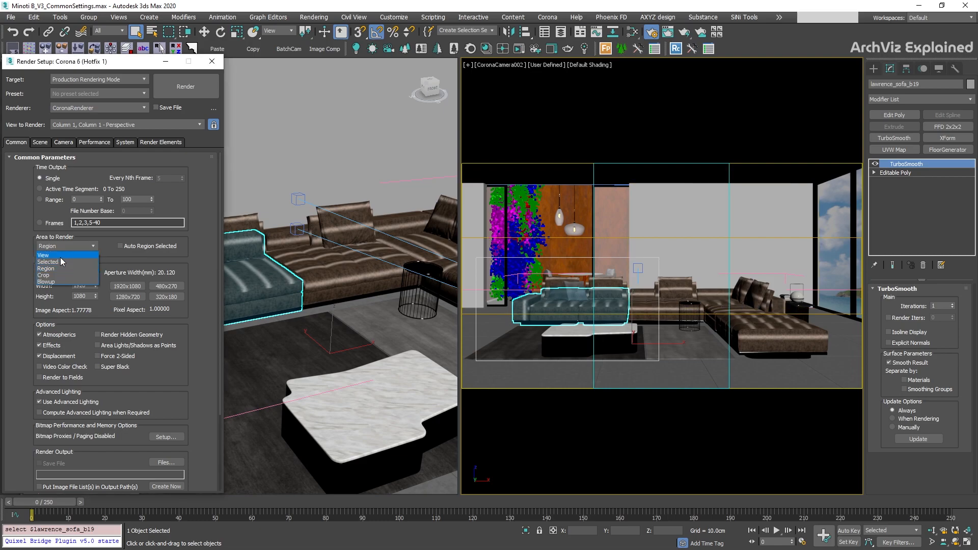
{"action": "left_click", "coordinate": [44, 254]}
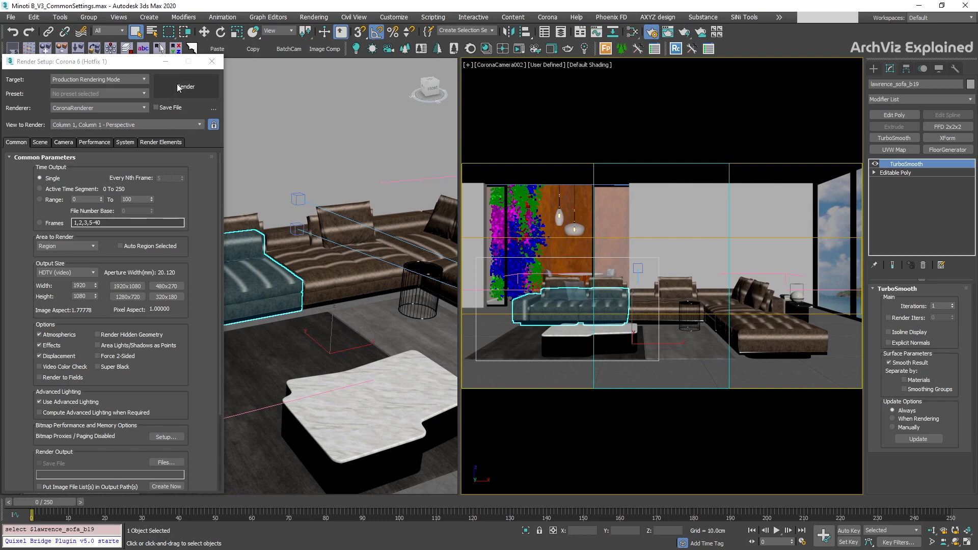
{"action": "left_click", "coordinate": [186, 87]}
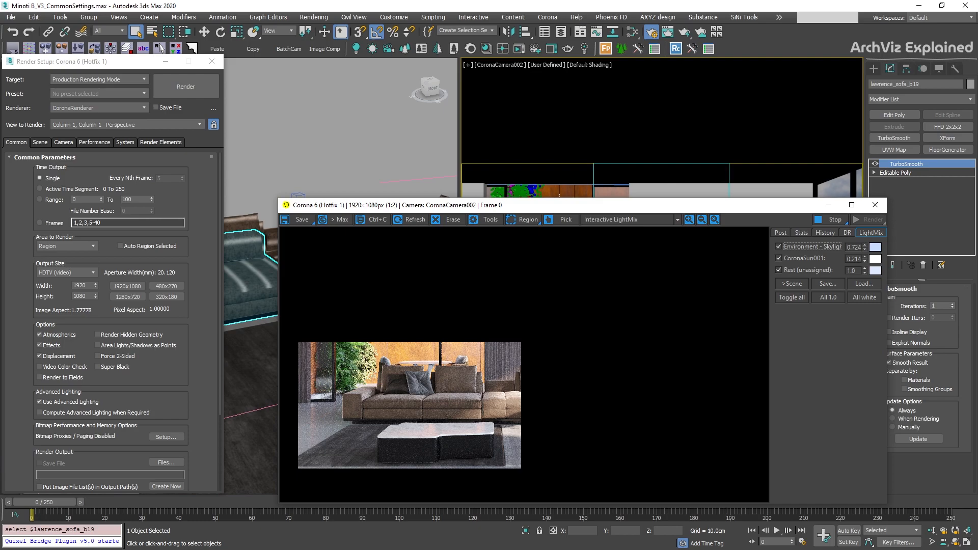
Render the marked area as Crop, then as Blowup filling 1920×1080.
{"action": "left_click", "coordinate": [528, 219]}
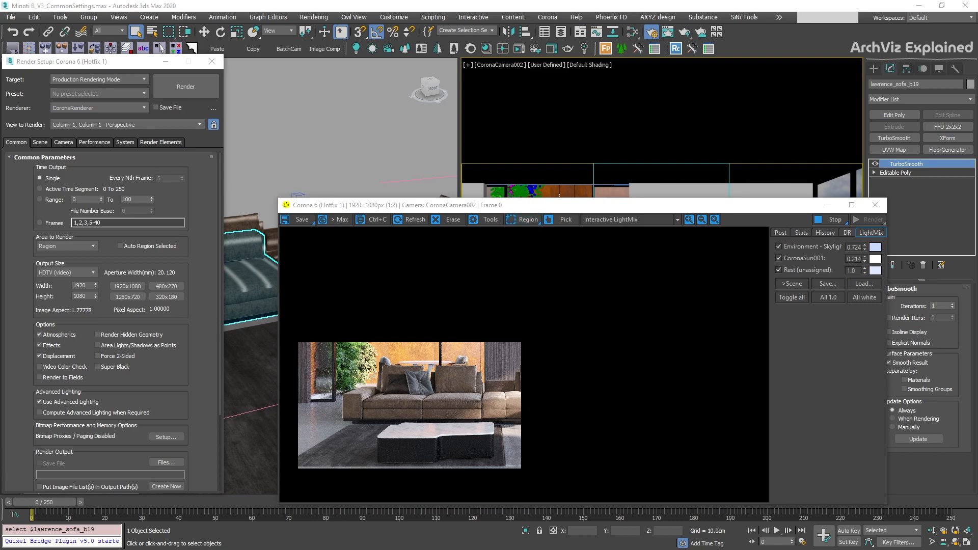
{"action": "left_click", "coordinate": [67, 245]}
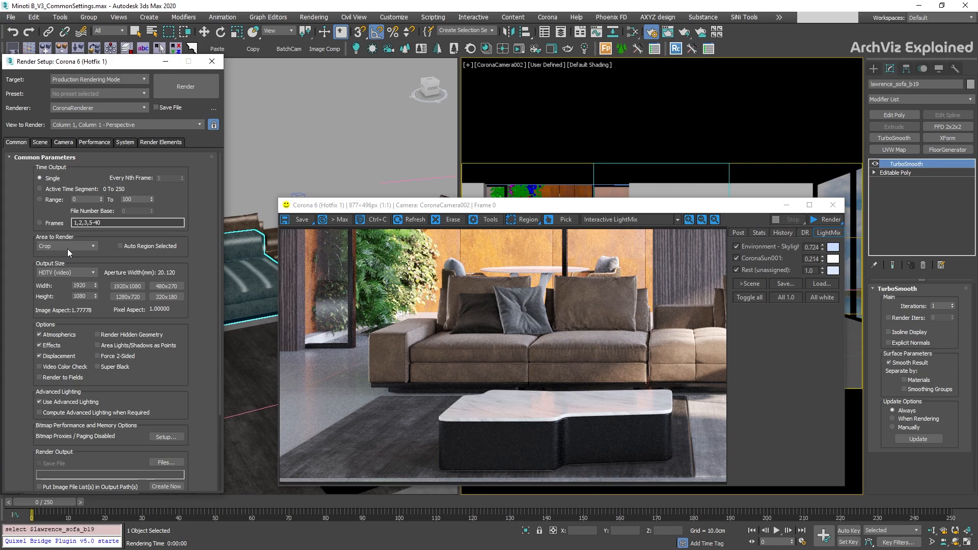
{"action": "left_click", "coordinate": [67, 246]}
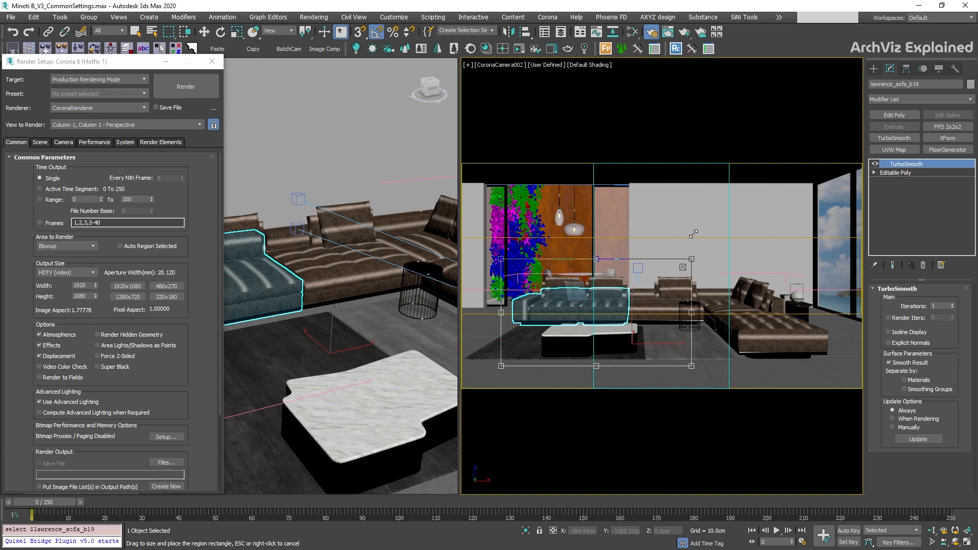
{"action": "left_click", "coordinate": [185, 86]}
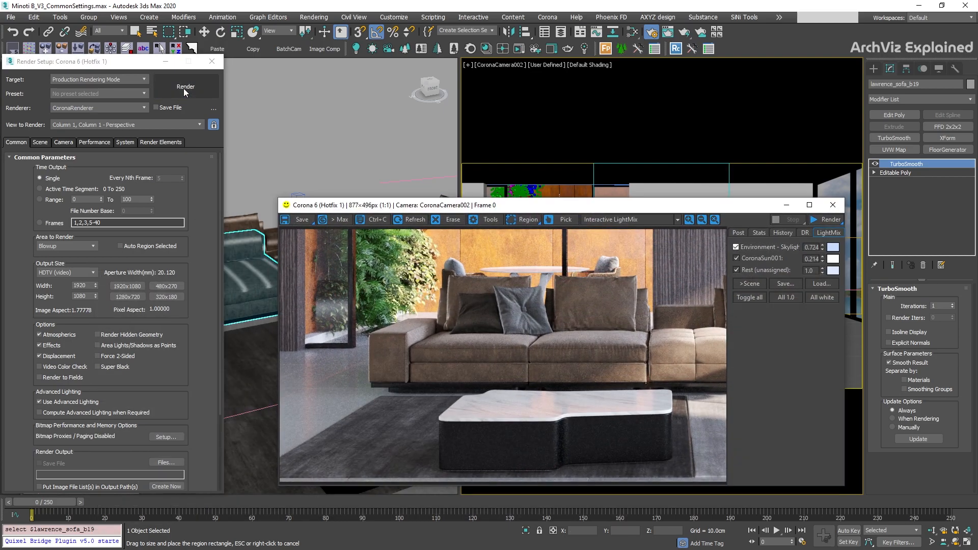
{"action": "left_click", "coordinate": [186, 86]}
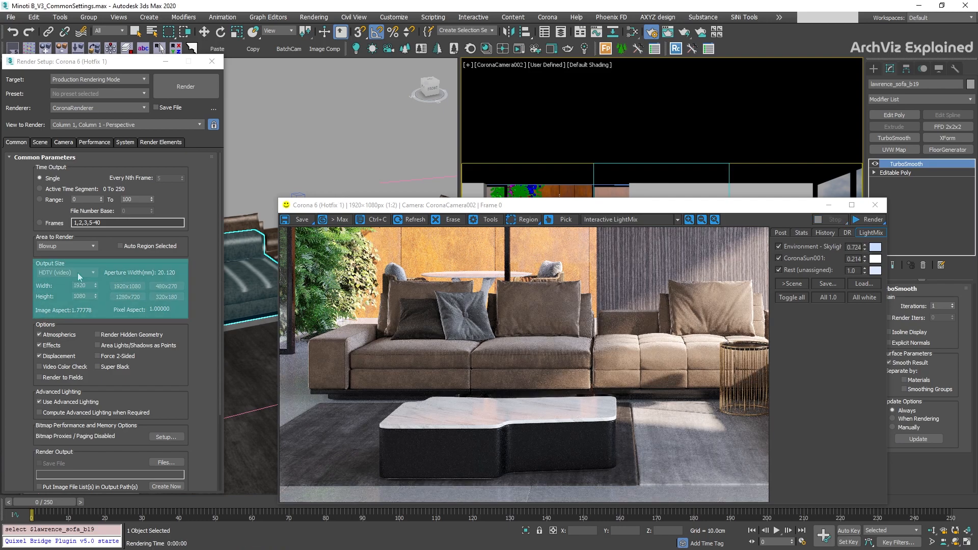
Browse the Output Size presets, trying 6cm square slide and 35mm slide.
{"action": "left_click", "coordinate": [91, 273]}
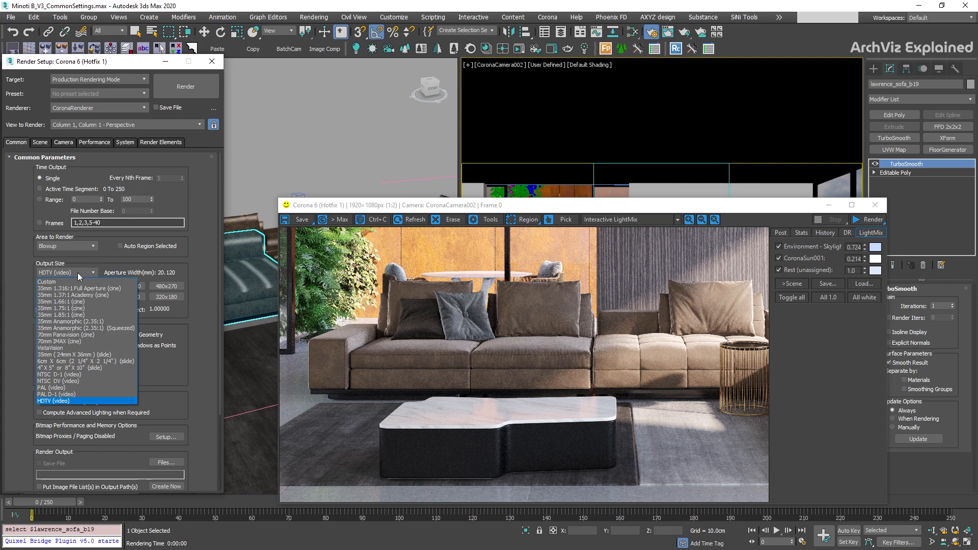
{"action": "mouse_move", "coordinate": [112, 279]}
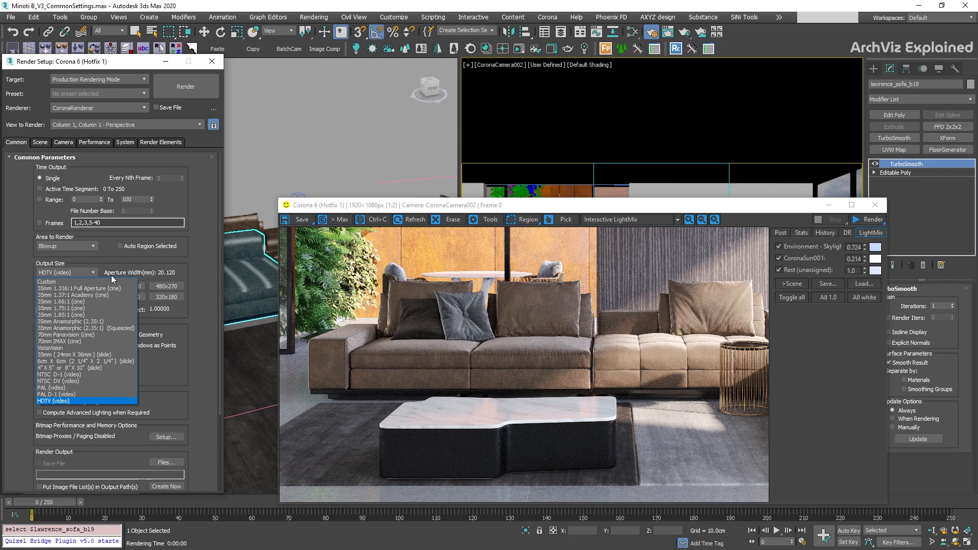
{"action": "left_click", "coordinate": [62, 401]}
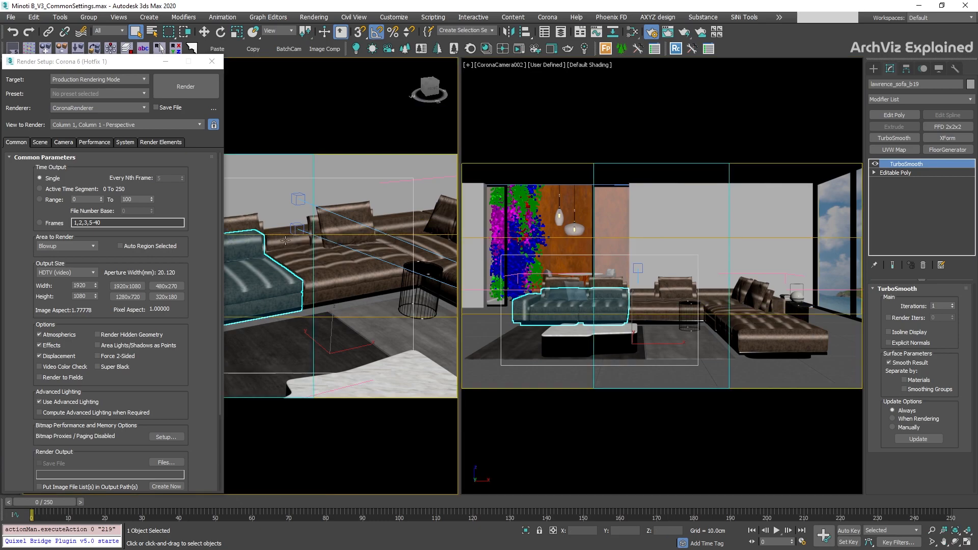
{"action": "left_click", "coordinate": [92, 273]}
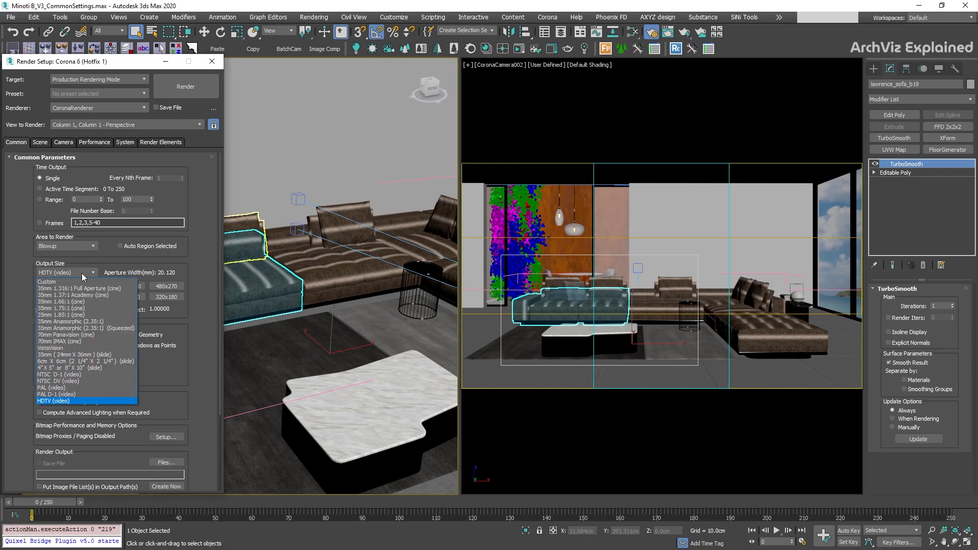
{"action": "mouse_move", "coordinate": [56, 404]}
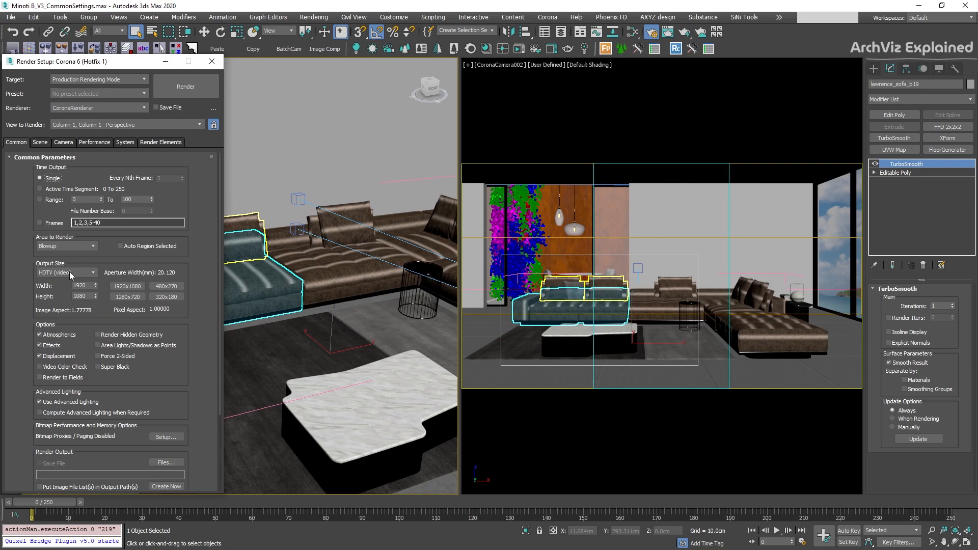
{"action": "left_click", "coordinate": [92, 272]}
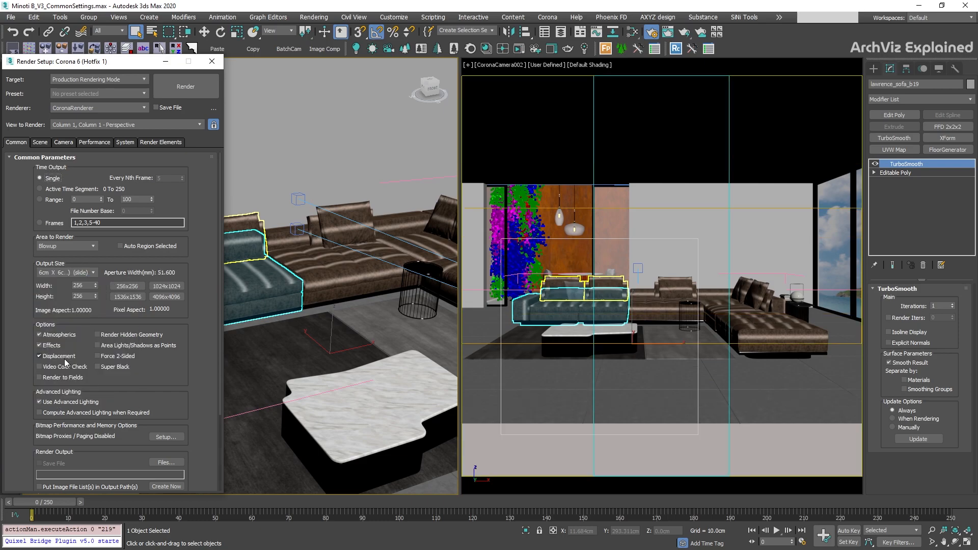
{"action": "left_click", "coordinate": [92, 272]}
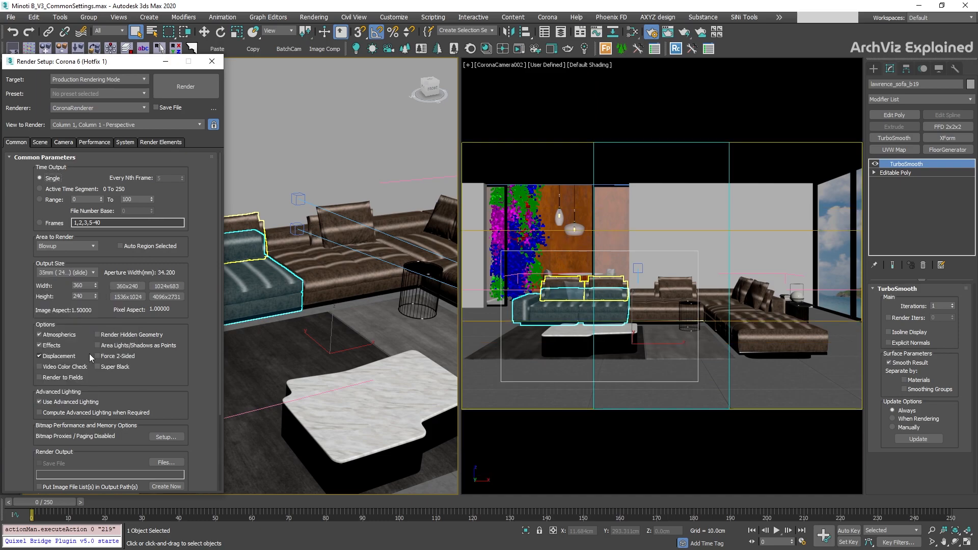
Switch to Custom, edit a quick size preset, then return to HDTV video.
{"action": "left_click", "coordinate": [93, 272]}
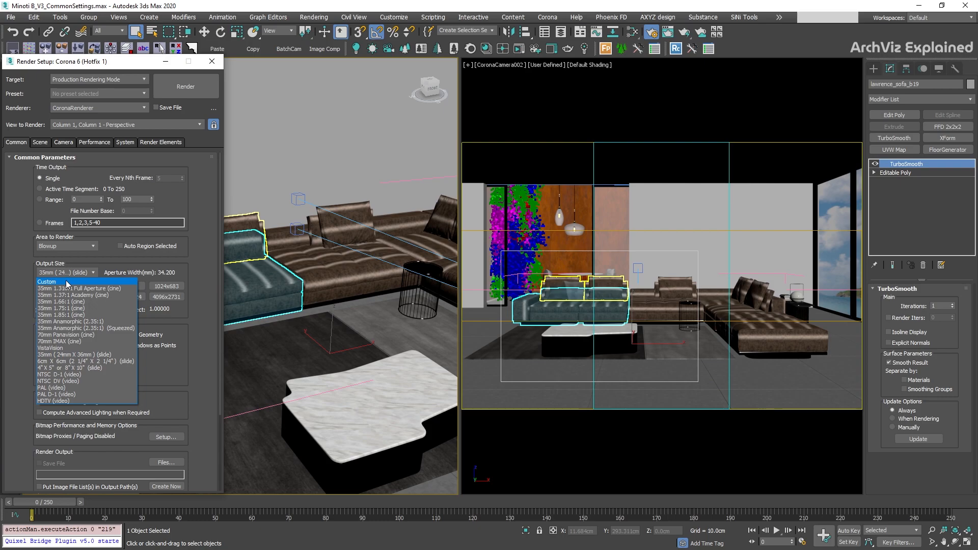
{"action": "left_click", "coordinate": [47, 281]}
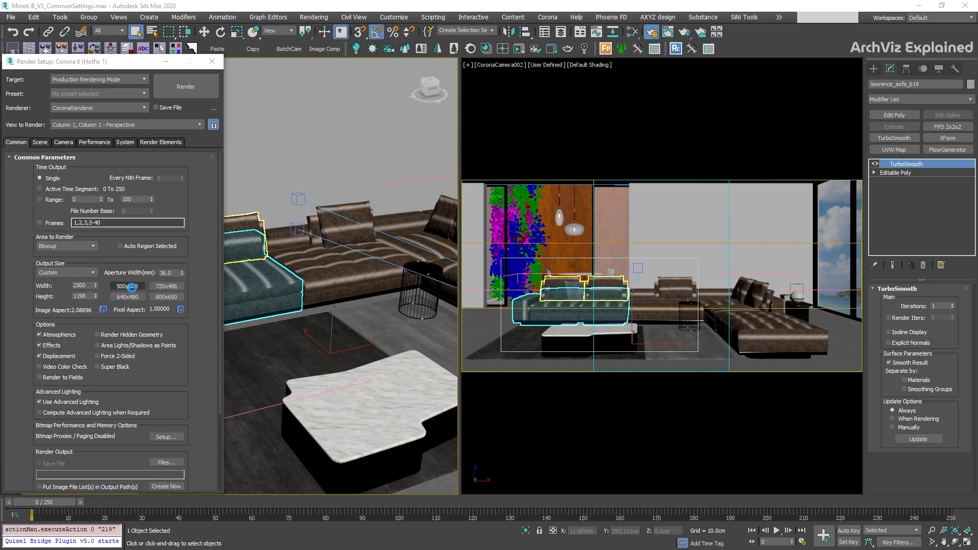
{"action": "left_click", "coordinate": [129, 287]}
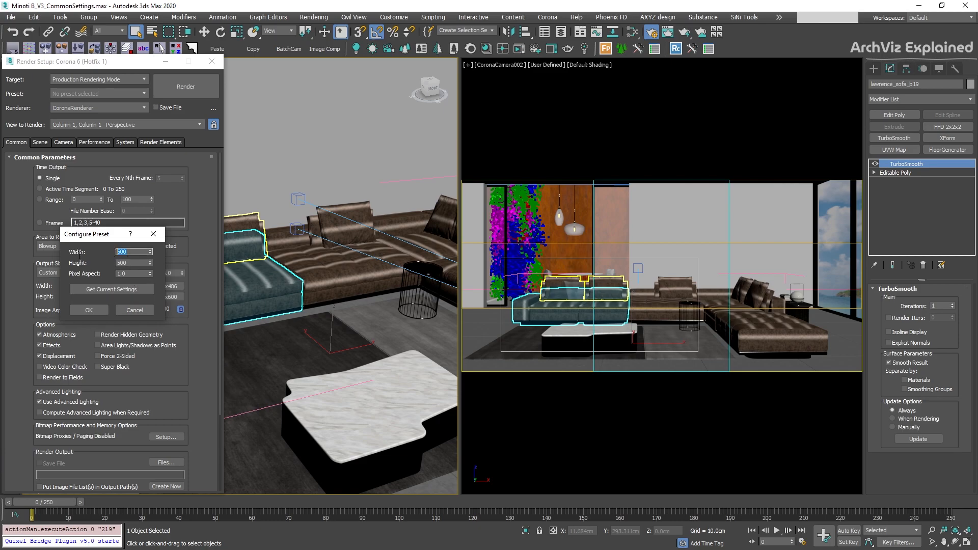
{"action": "type", "text": "800"}
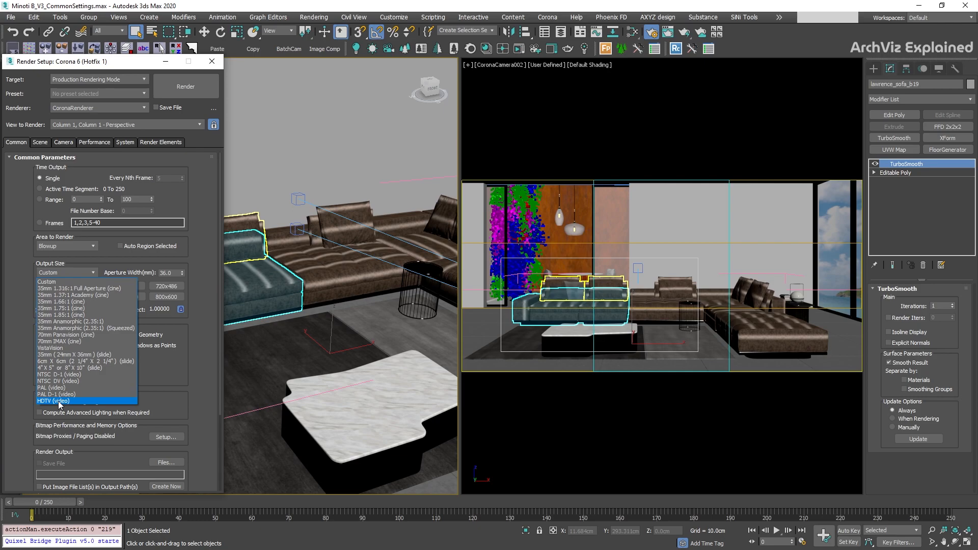
{"action": "left_click", "coordinate": [53, 401]}
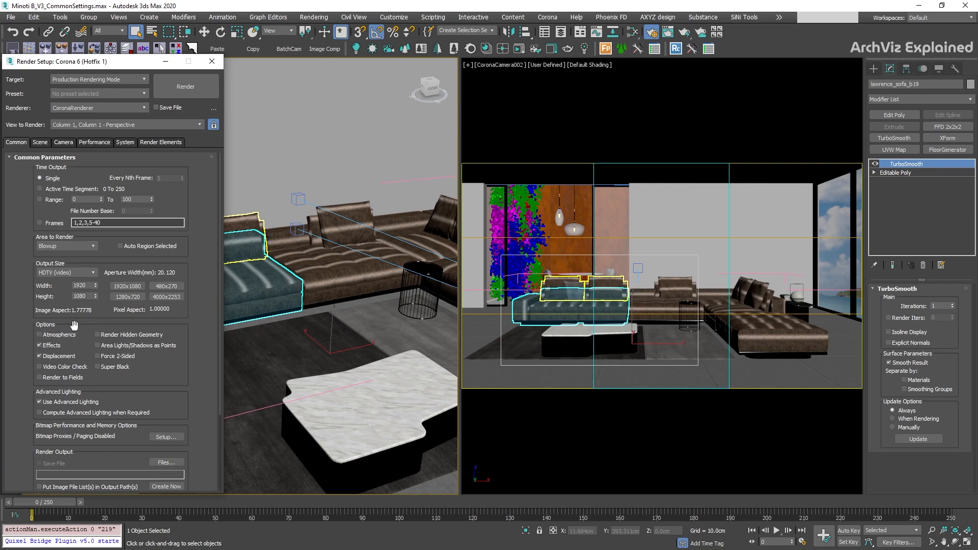
Confirm the atmosphere and effects lists are empty, then uncheck Effects.
{"action": "key", "text": "8"}
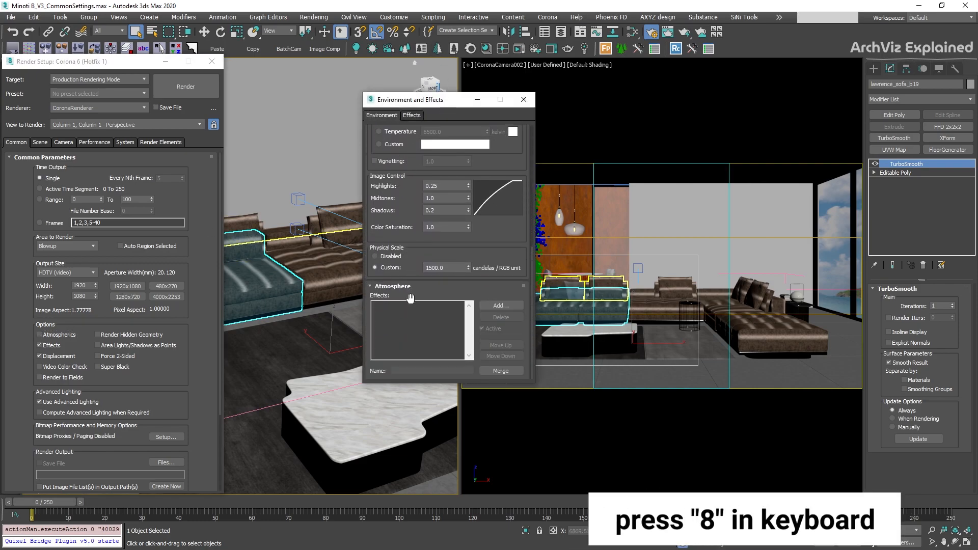
{"action": "left_click", "coordinate": [501, 305]}
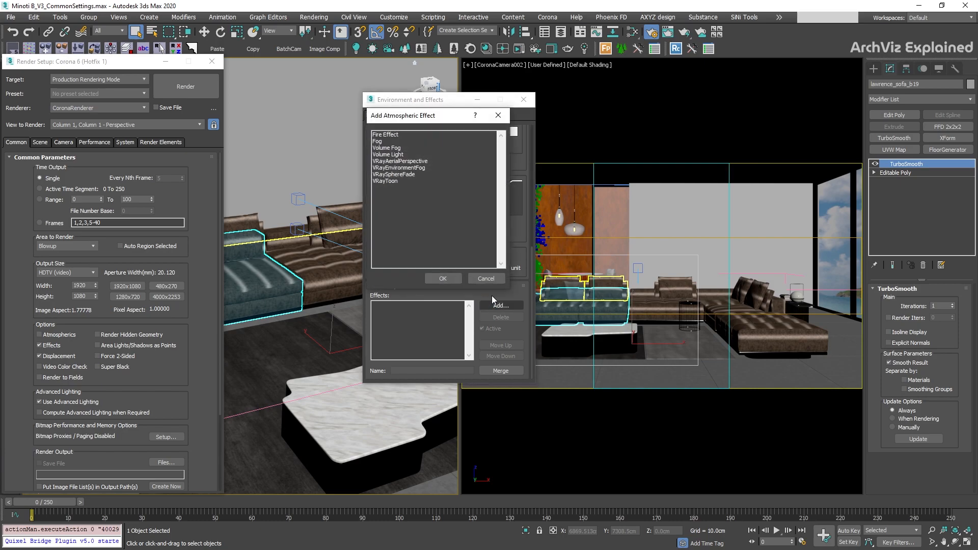
{"action": "left_click", "coordinate": [486, 278]}
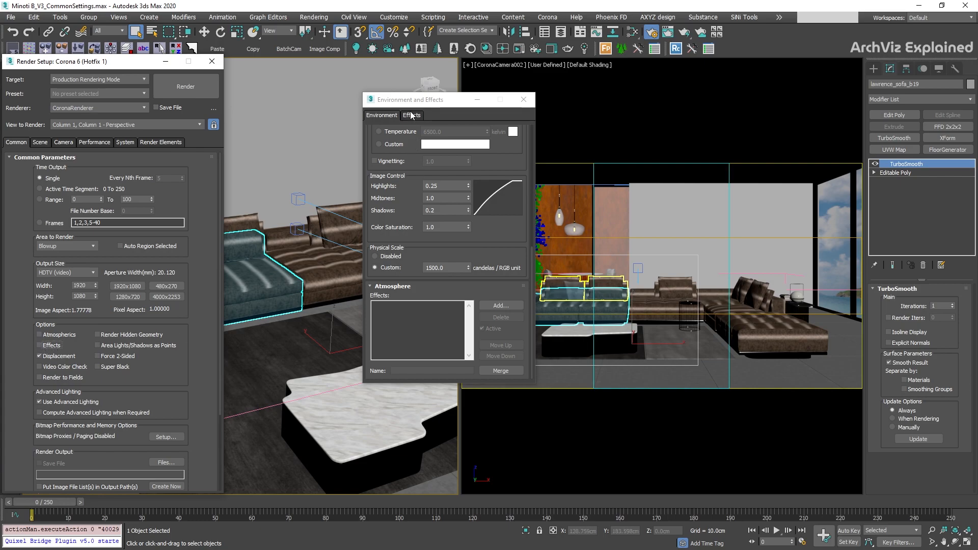
{"action": "left_click", "coordinate": [500, 305]}
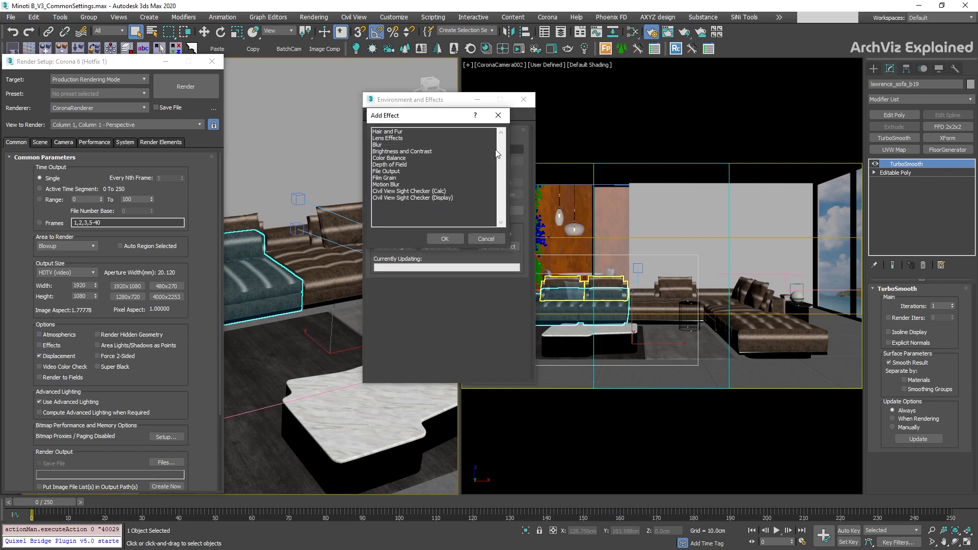
{"action": "left_click", "coordinate": [486, 239]}
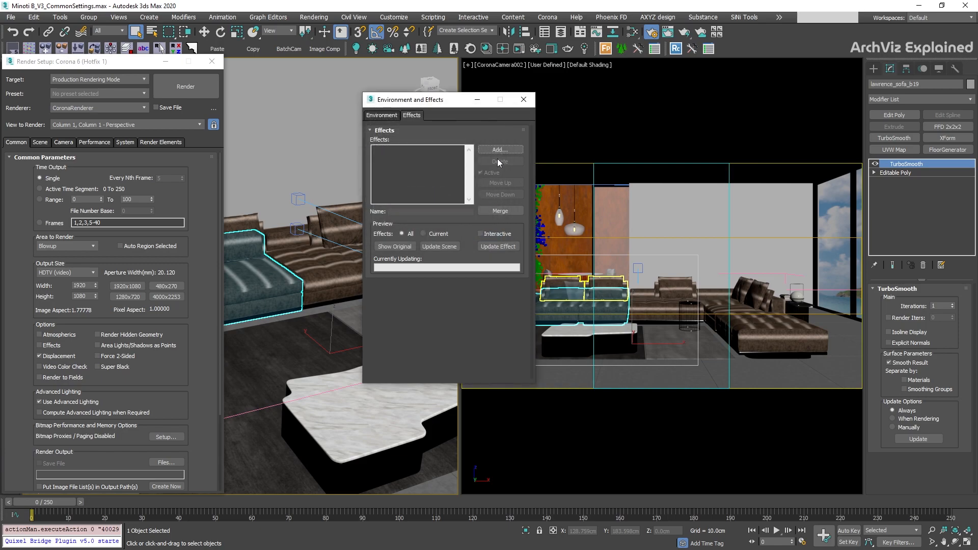
{"action": "left_click", "coordinate": [523, 100]}
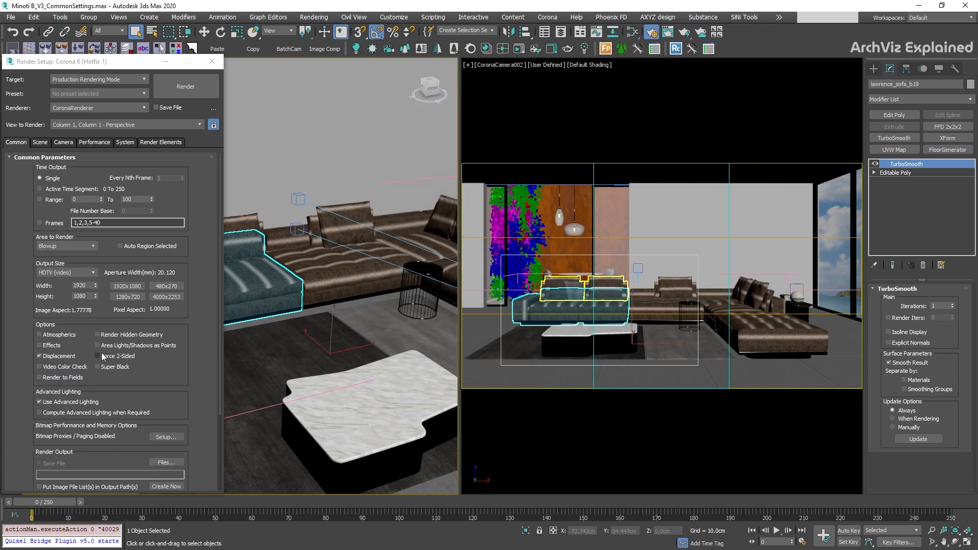
Disable Displacement, enable Render Hidden Geometry, render, then restore the default options.
{"action": "left_click", "coordinate": [39, 356]}
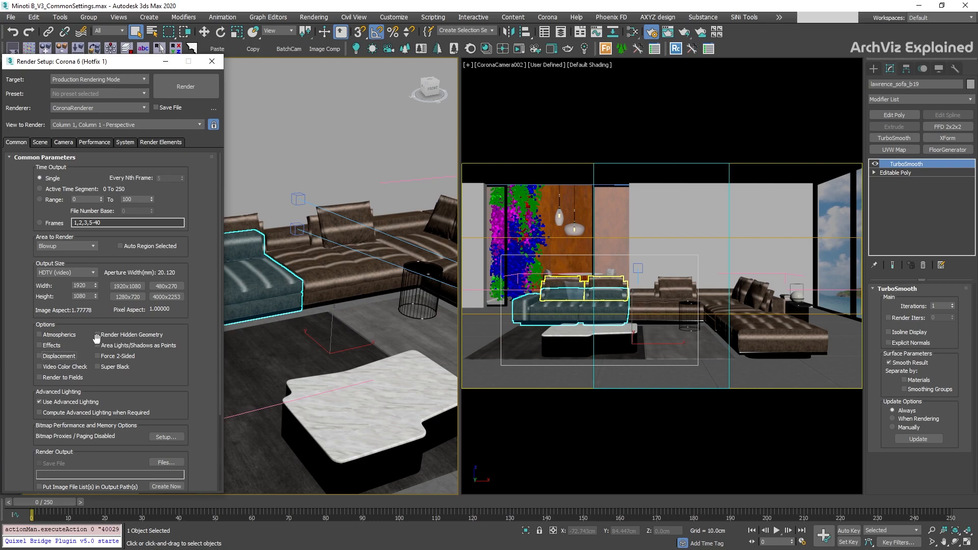
{"action": "mouse_move", "coordinate": [98, 339]}
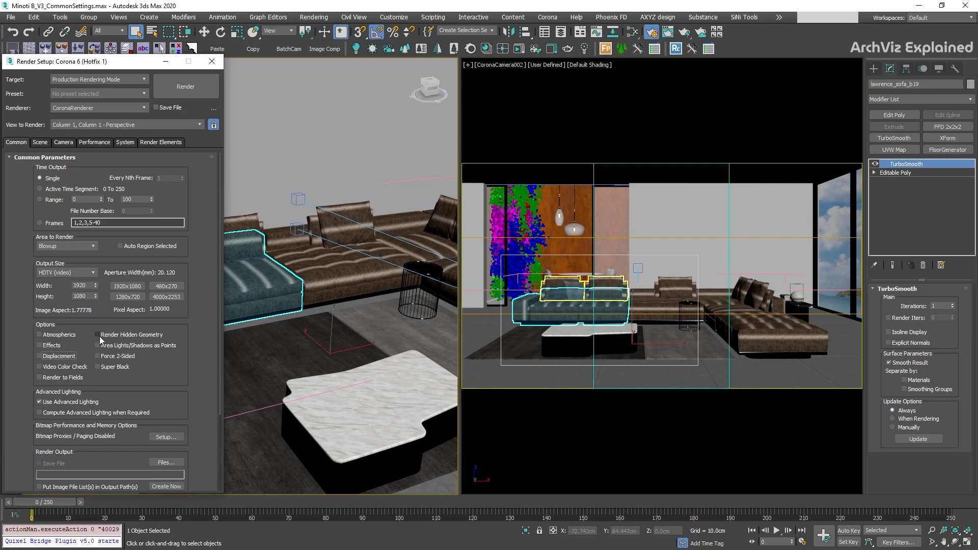
{"action": "left_click", "coordinate": [97, 336]}
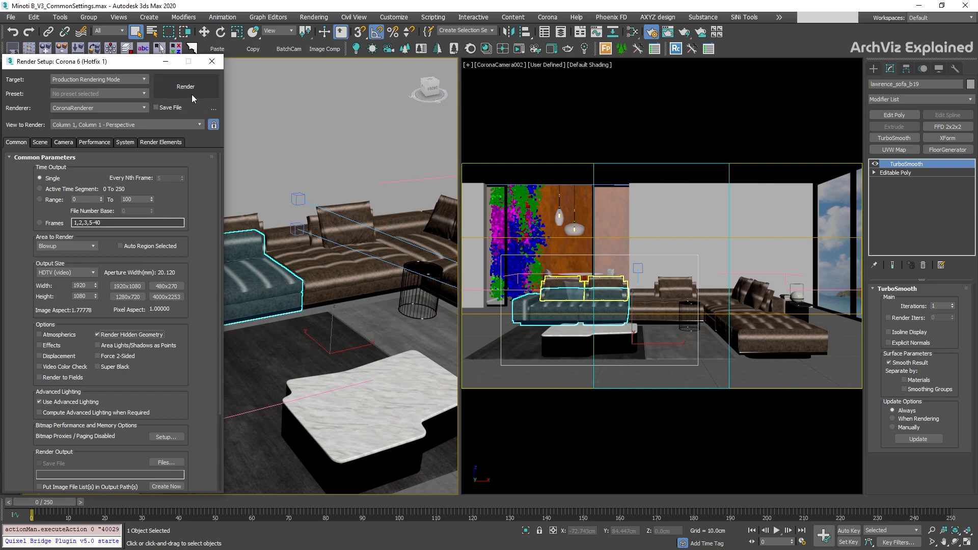
{"action": "left_click", "coordinate": [186, 86]}
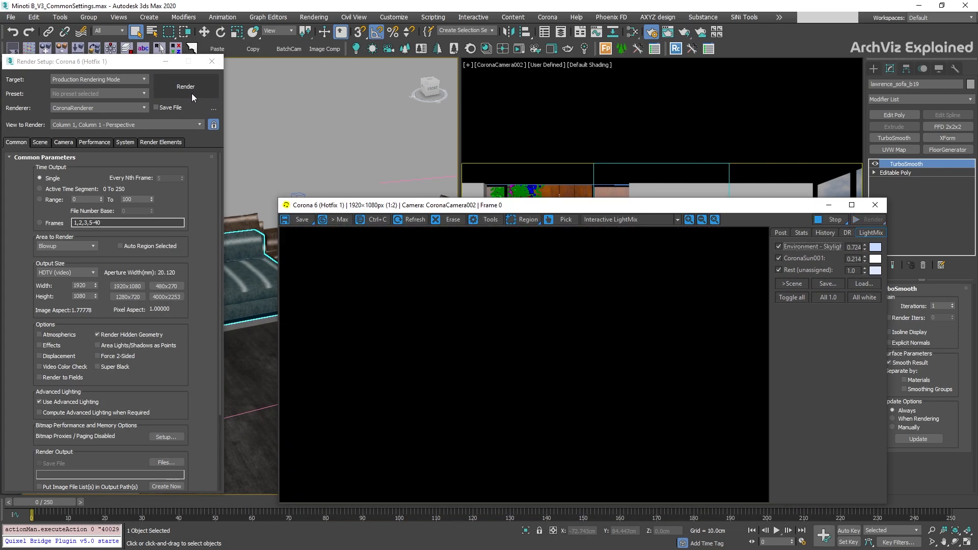
{"action": "left_click", "coordinate": [185, 86]}
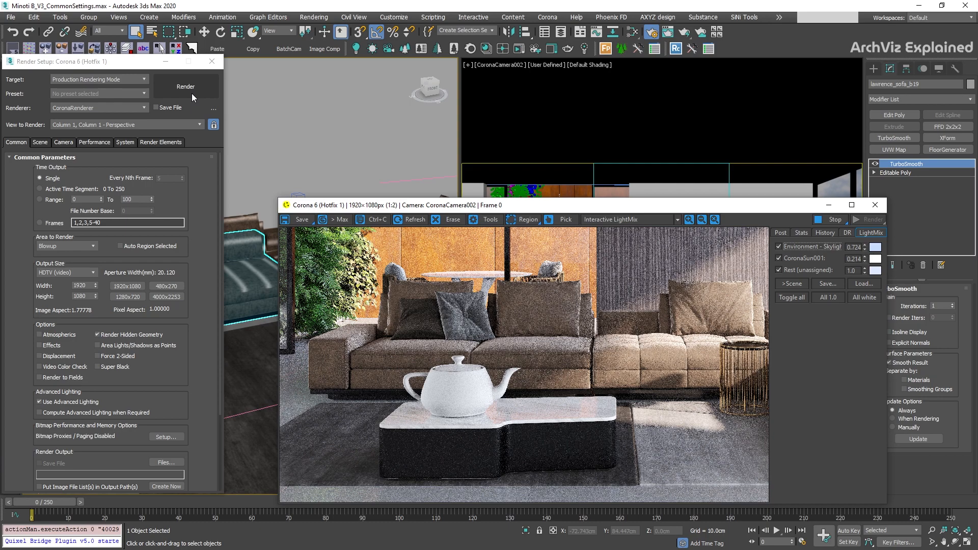
{"action": "left_click", "coordinate": [184, 86]}
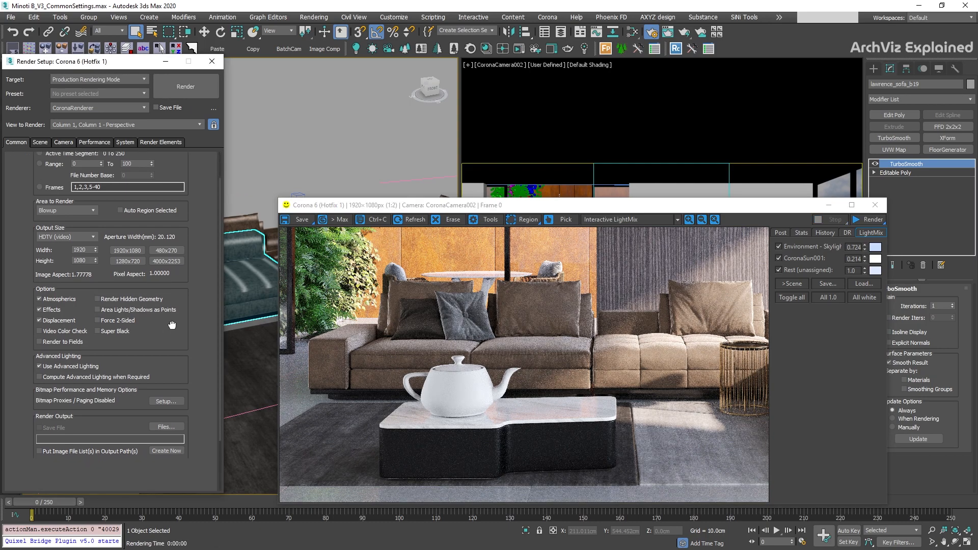
Save renders as minotiB in renderoutput, a 32-bit full float OpenEXR file.
{"action": "scroll", "scroll_direction": "down", "scroll_amount": 3}
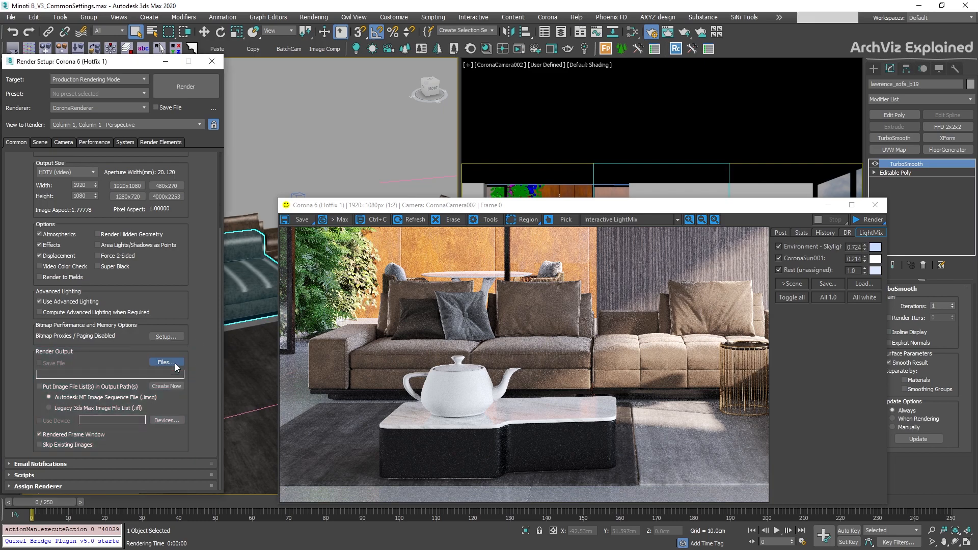
{"action": "left_click", "coordinate": [164, 362]}
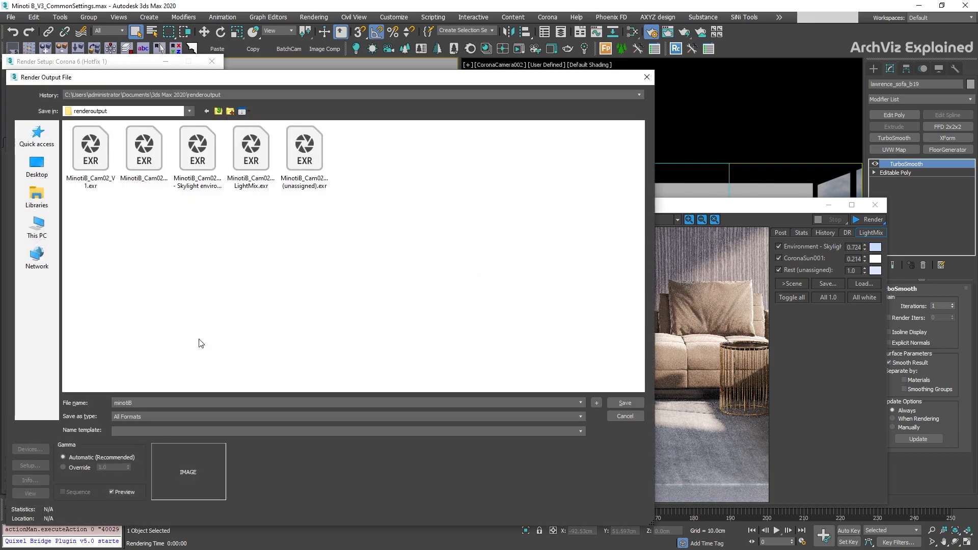
{"action": "left_click", "coordinate": [580, 417]}
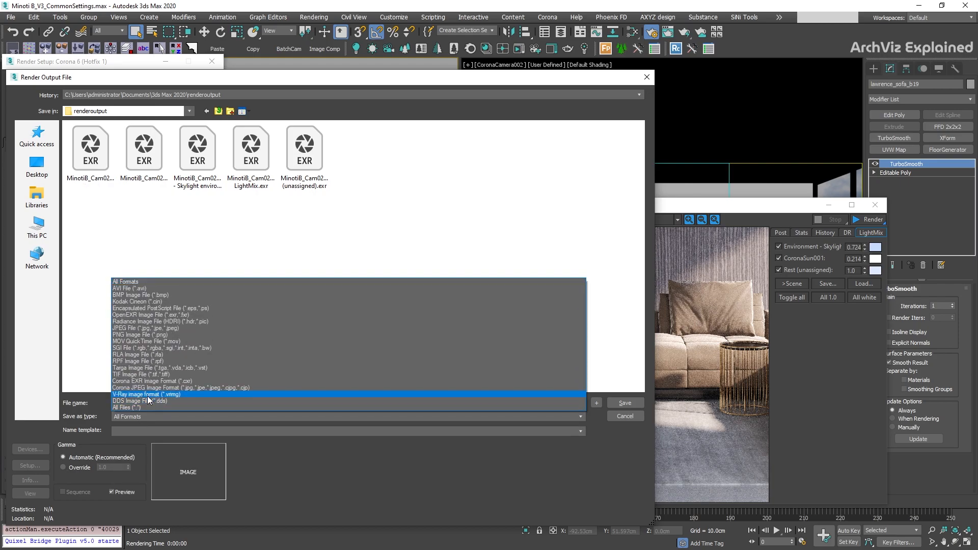
{"action": "left_click", "coordinate": [135, 394]}
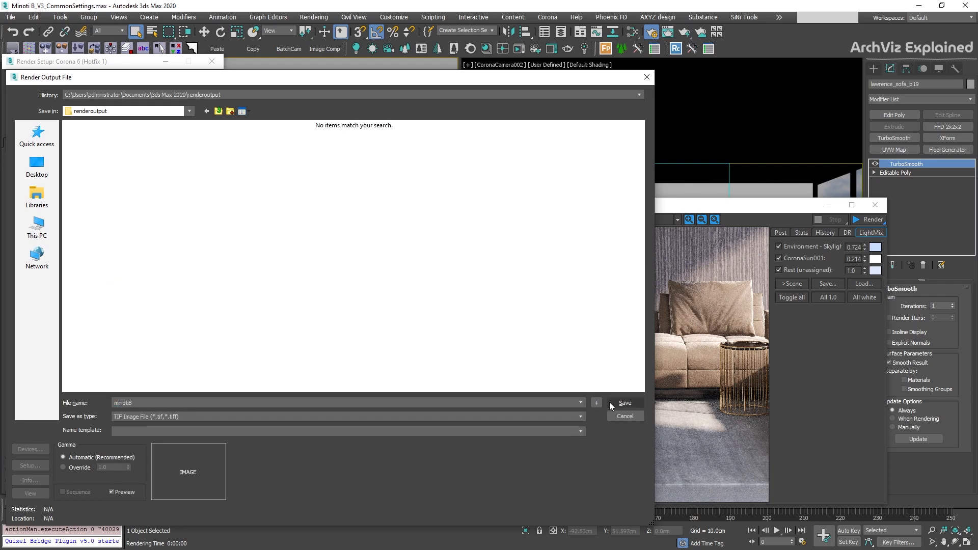
{"action": "left_click", "coordinate": [623, 403]}
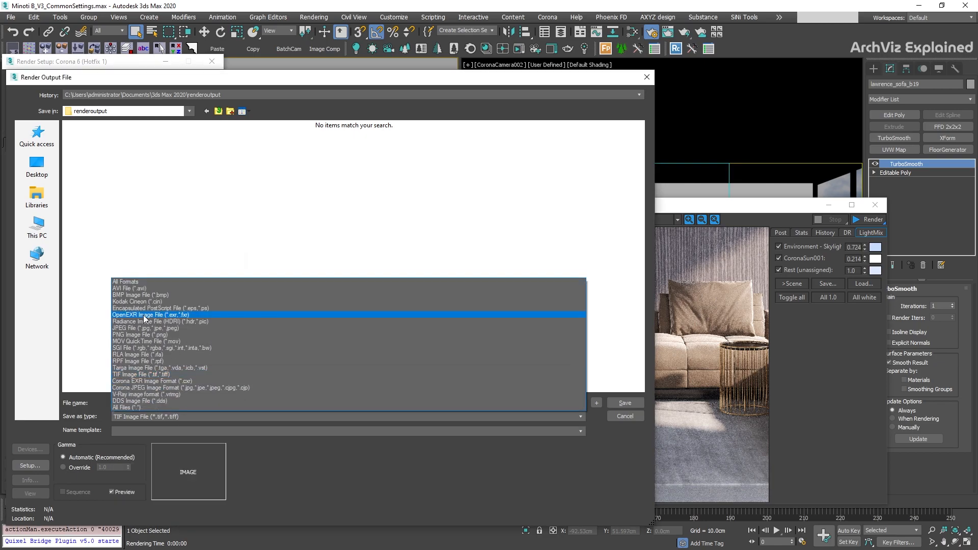
{"action": "left_click", "coordinate": [150, 315]}
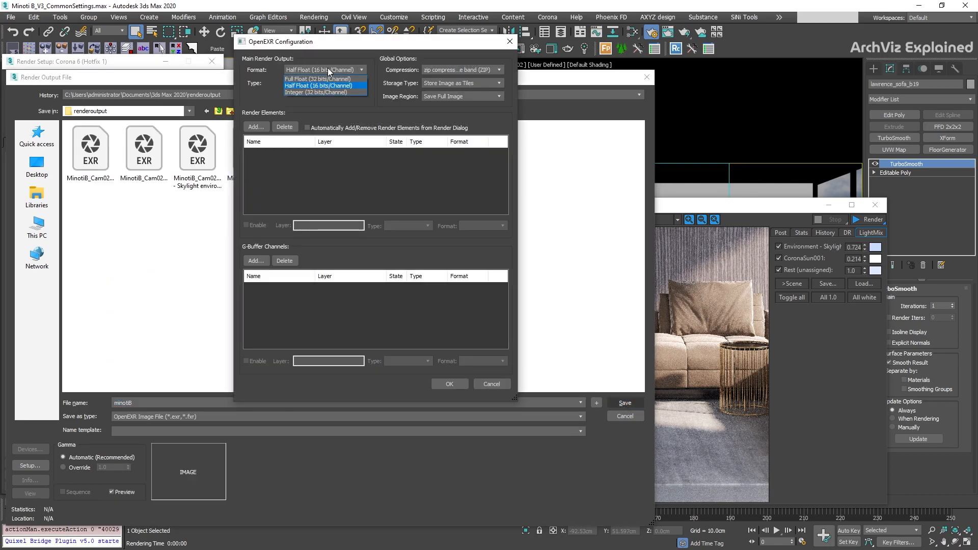
{"action": "left_click", "coordinate": [317, 78]}
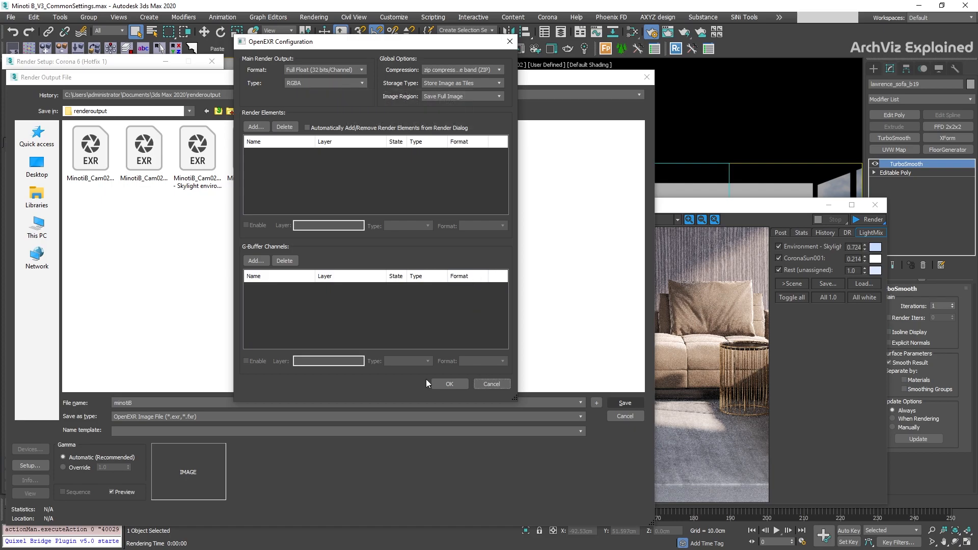
{"action": "left_click", "coordinate": [449, 383]}
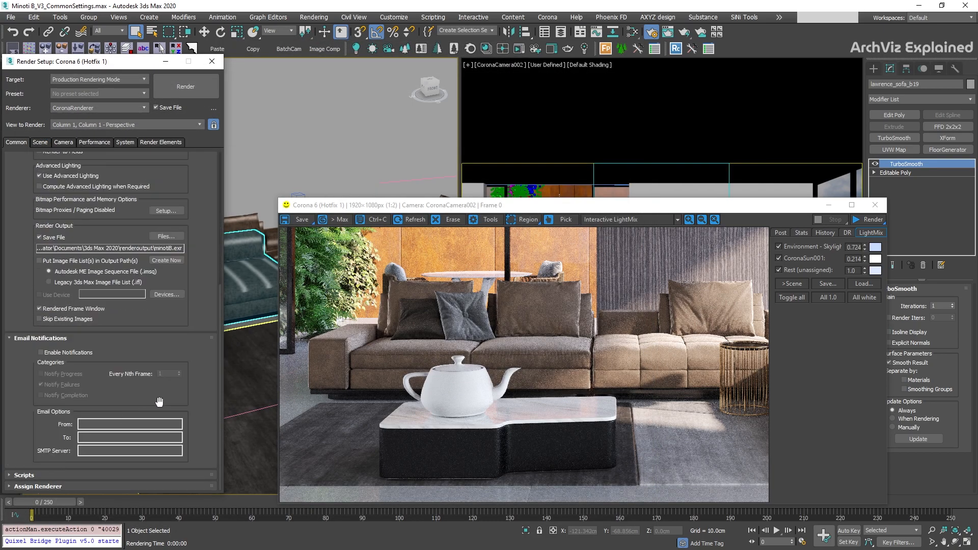
Enable render email notifications with 'my smtp server' as SMTP server, then show the Scripts rollout.
{"action": "left_click", "coordinate": [39, 352]}
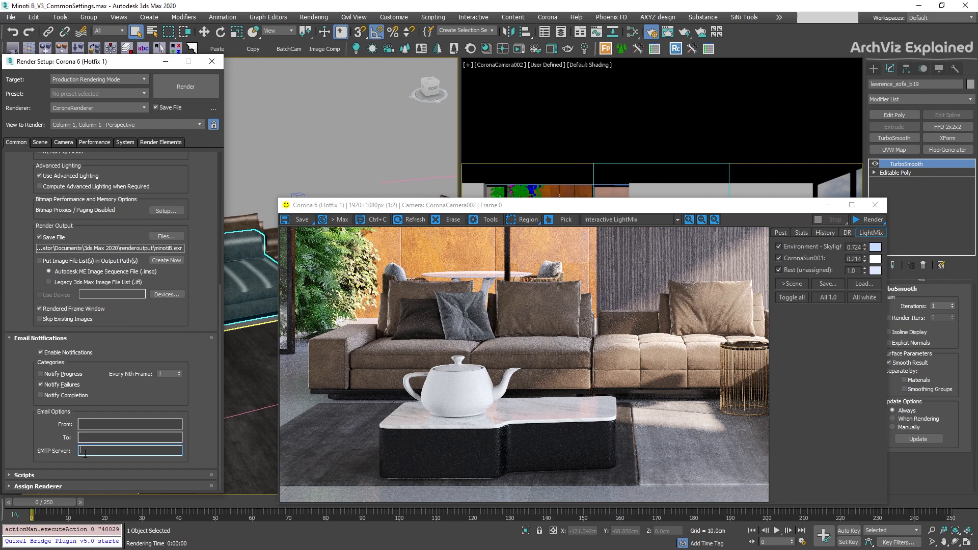
{"action": "type", "text": "my smtp"}
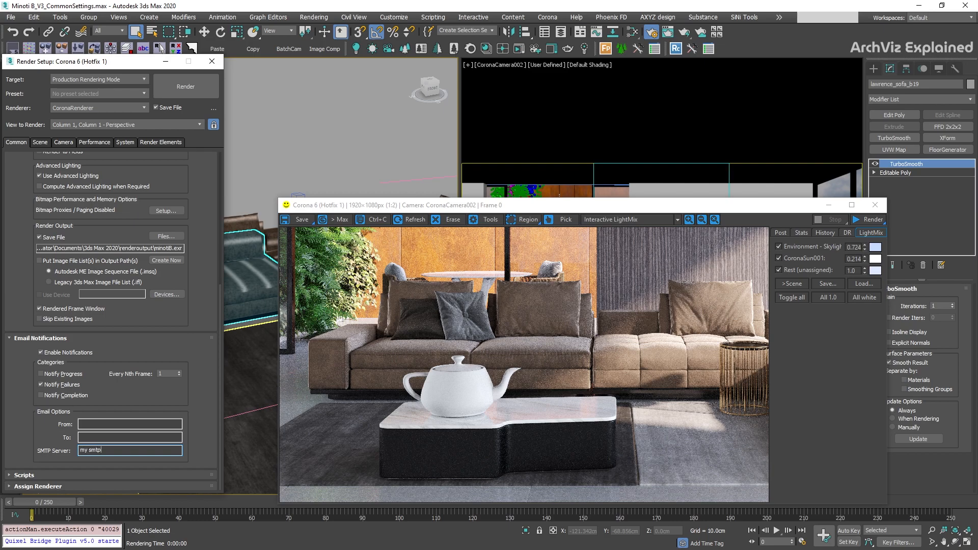
{"action": "type", "text": "server"}
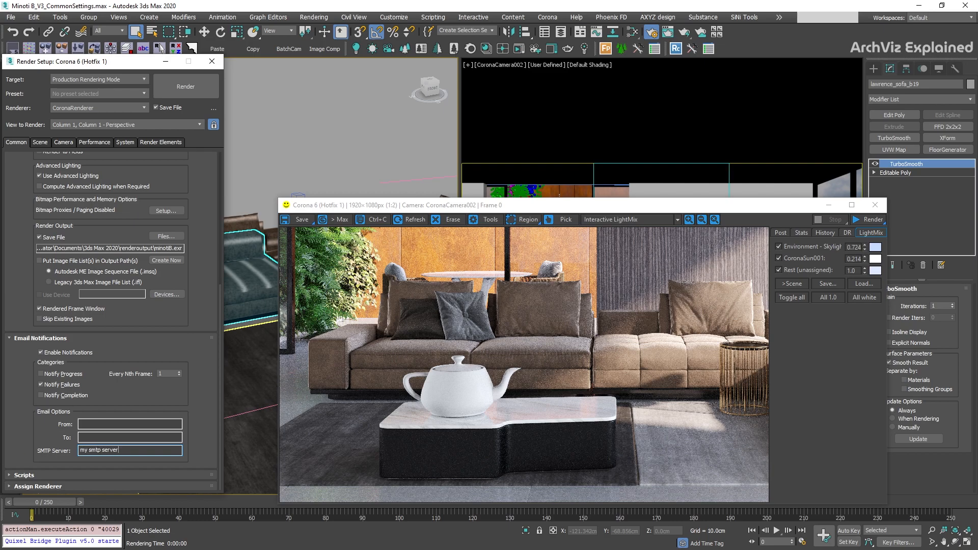
{"action": "left_click", "coordinate": [40, 352]}
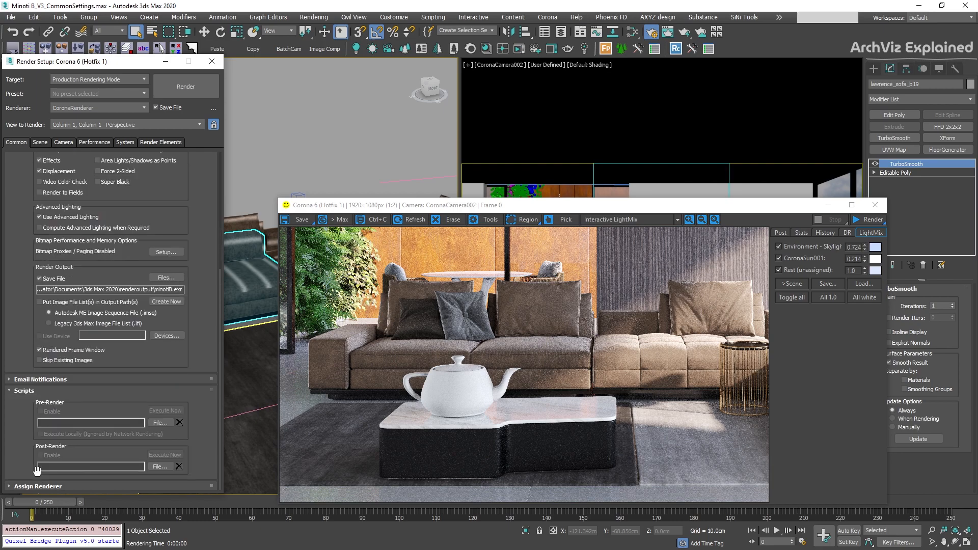
{"action": "mouse_move", "coordinate": [97, 406]}
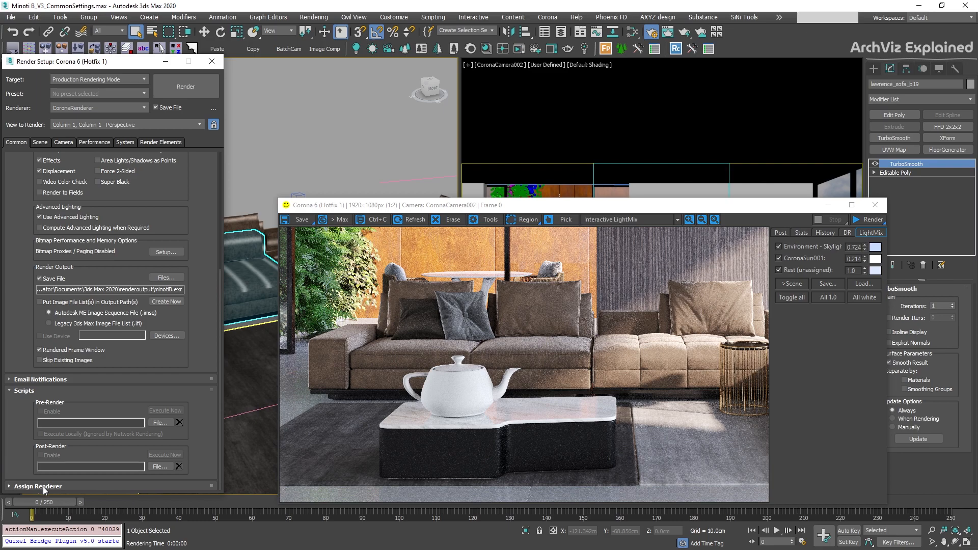
Save the Corona 6 production and ART ActiveShade assignments as defaults and confirm.
{"action": "left_click", "coordinate": [39, 487]}
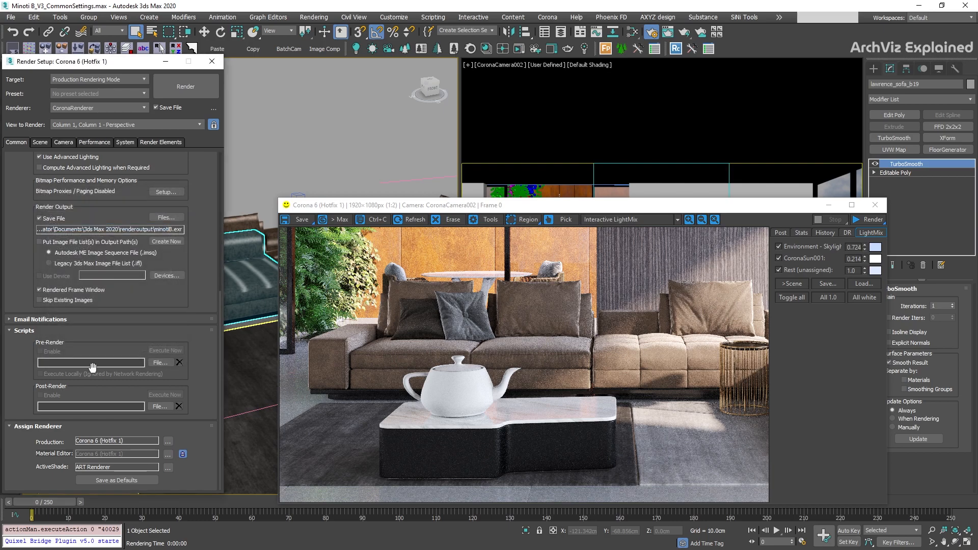
{"action": "left_click", "coordinate": [116, 480]}
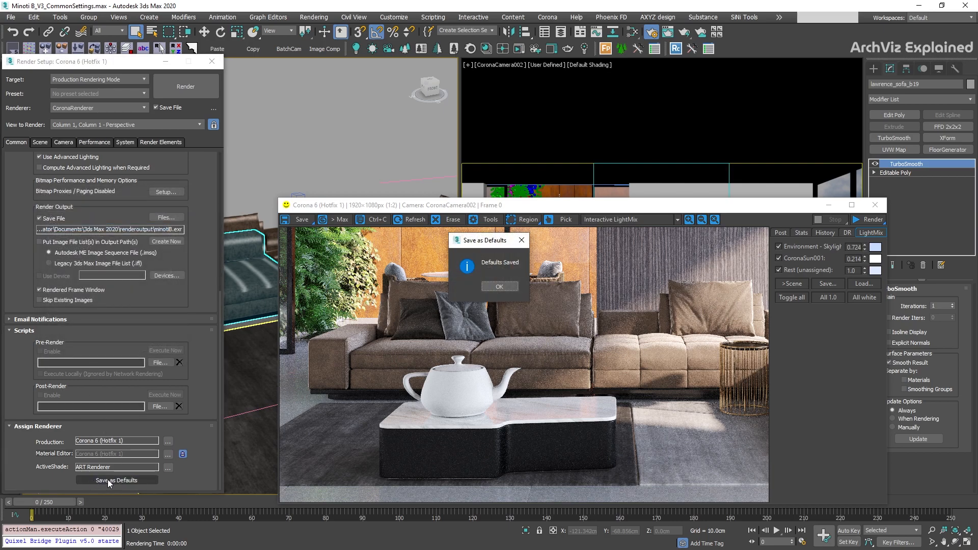
{"action": "left_click", "coordinate": [499, 286]}
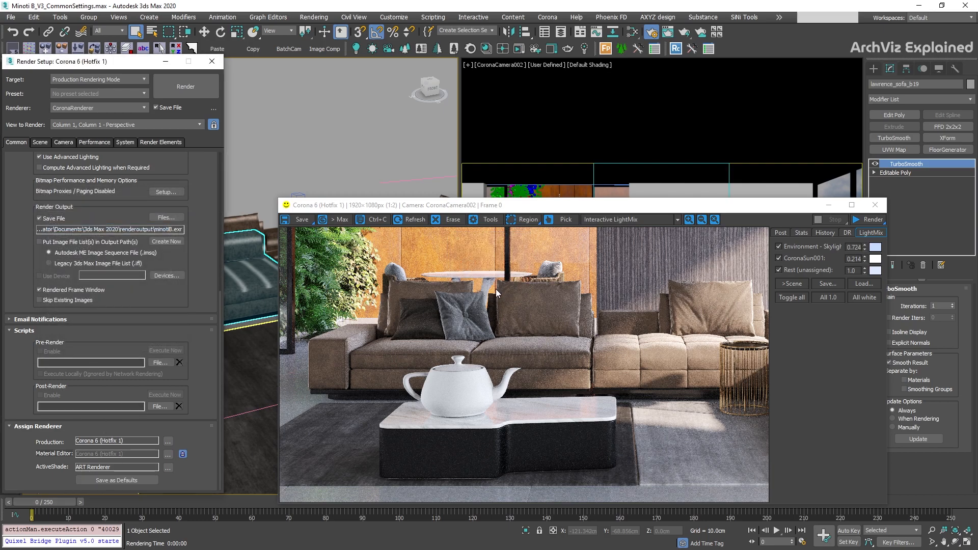